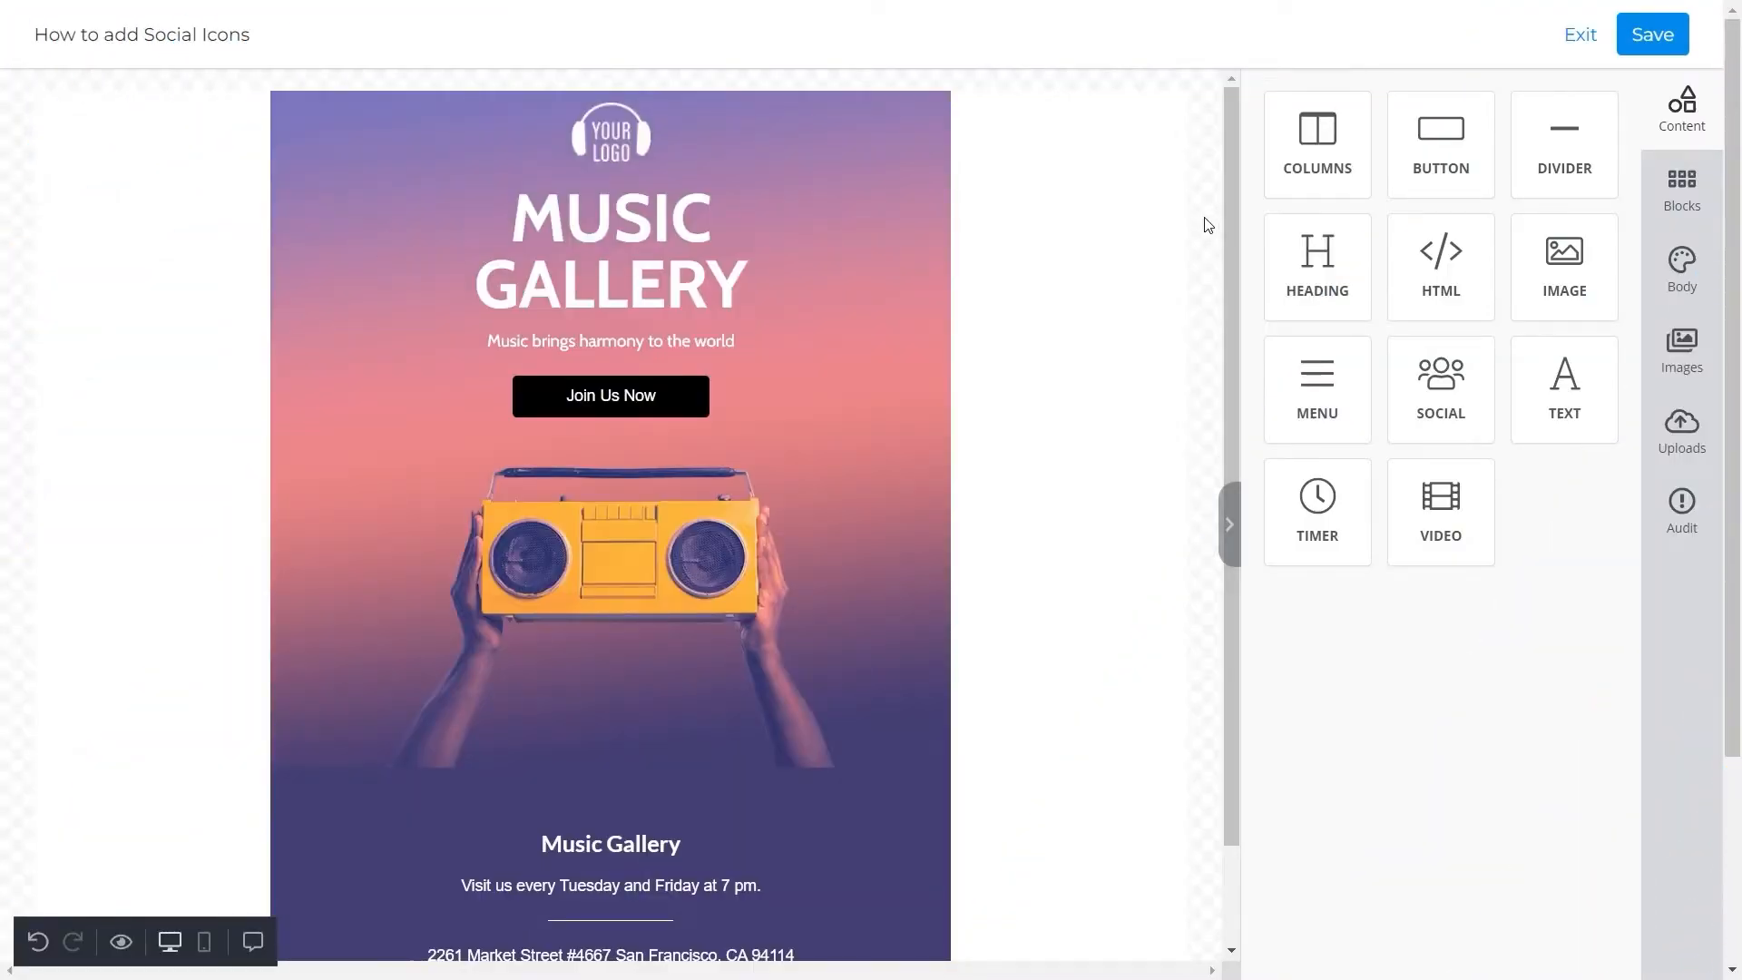
# - Drop a Social block into the footer below the visiting-hours line and select it for editing
pyautogui.scroll(-3)
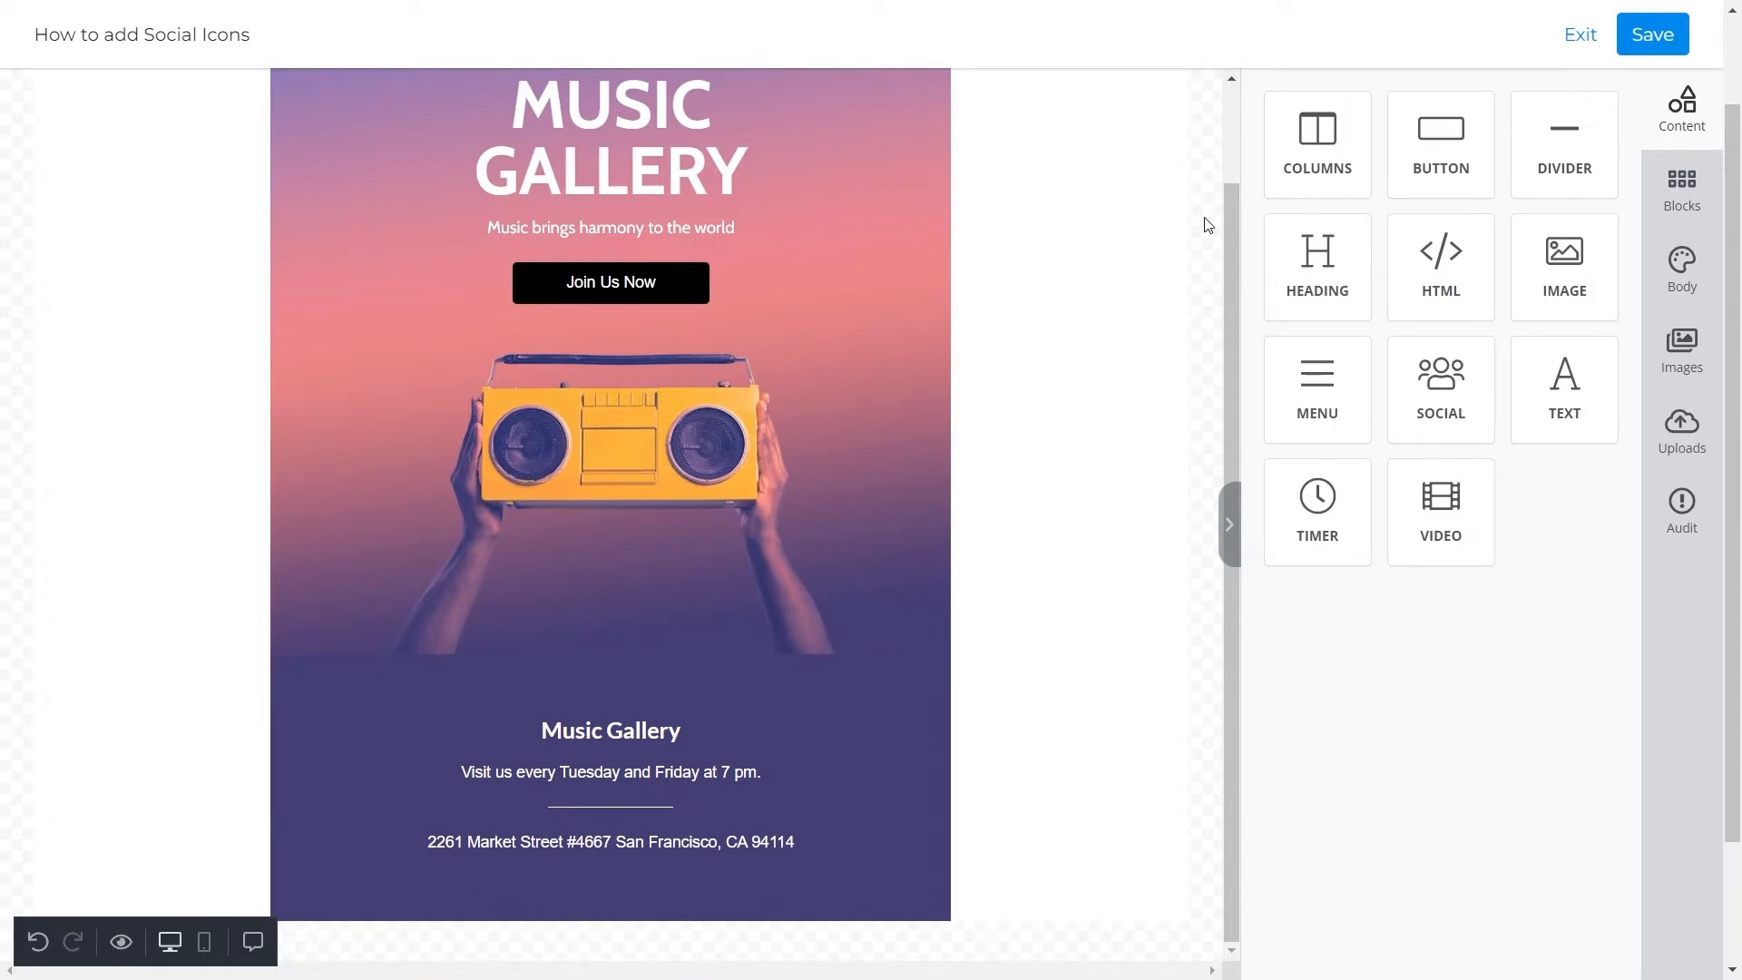
pyautogui.moveTo(1262, 279)
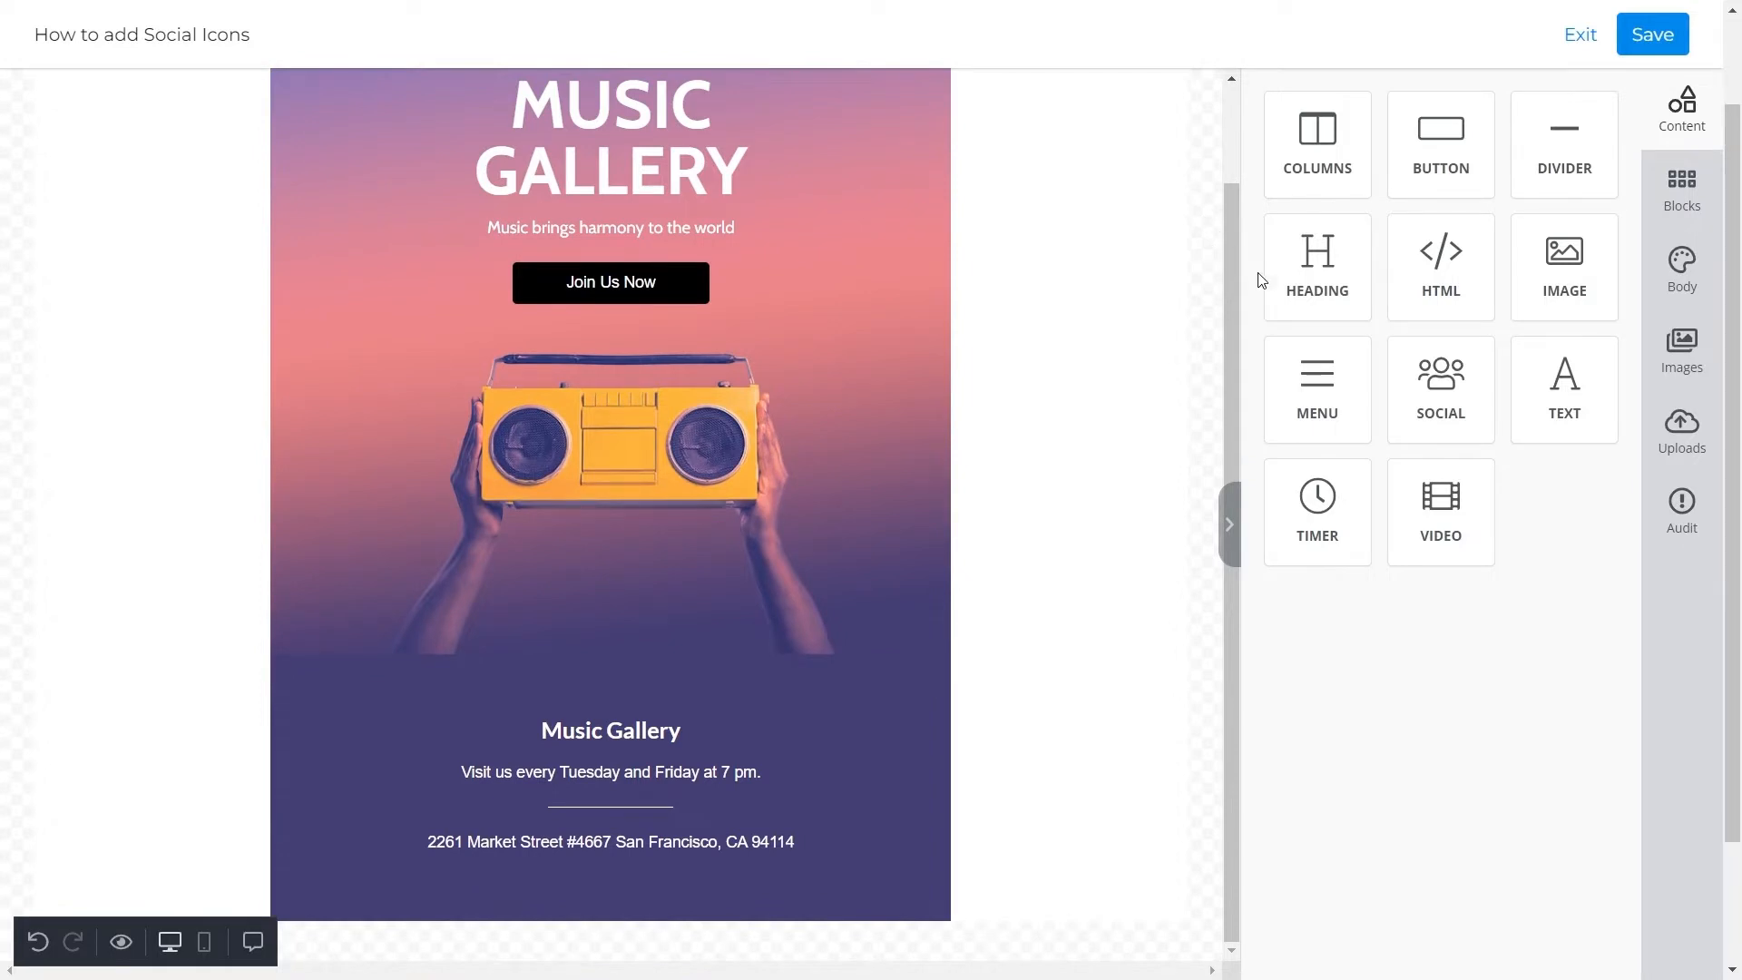
pyautogui.click(1440, 388)
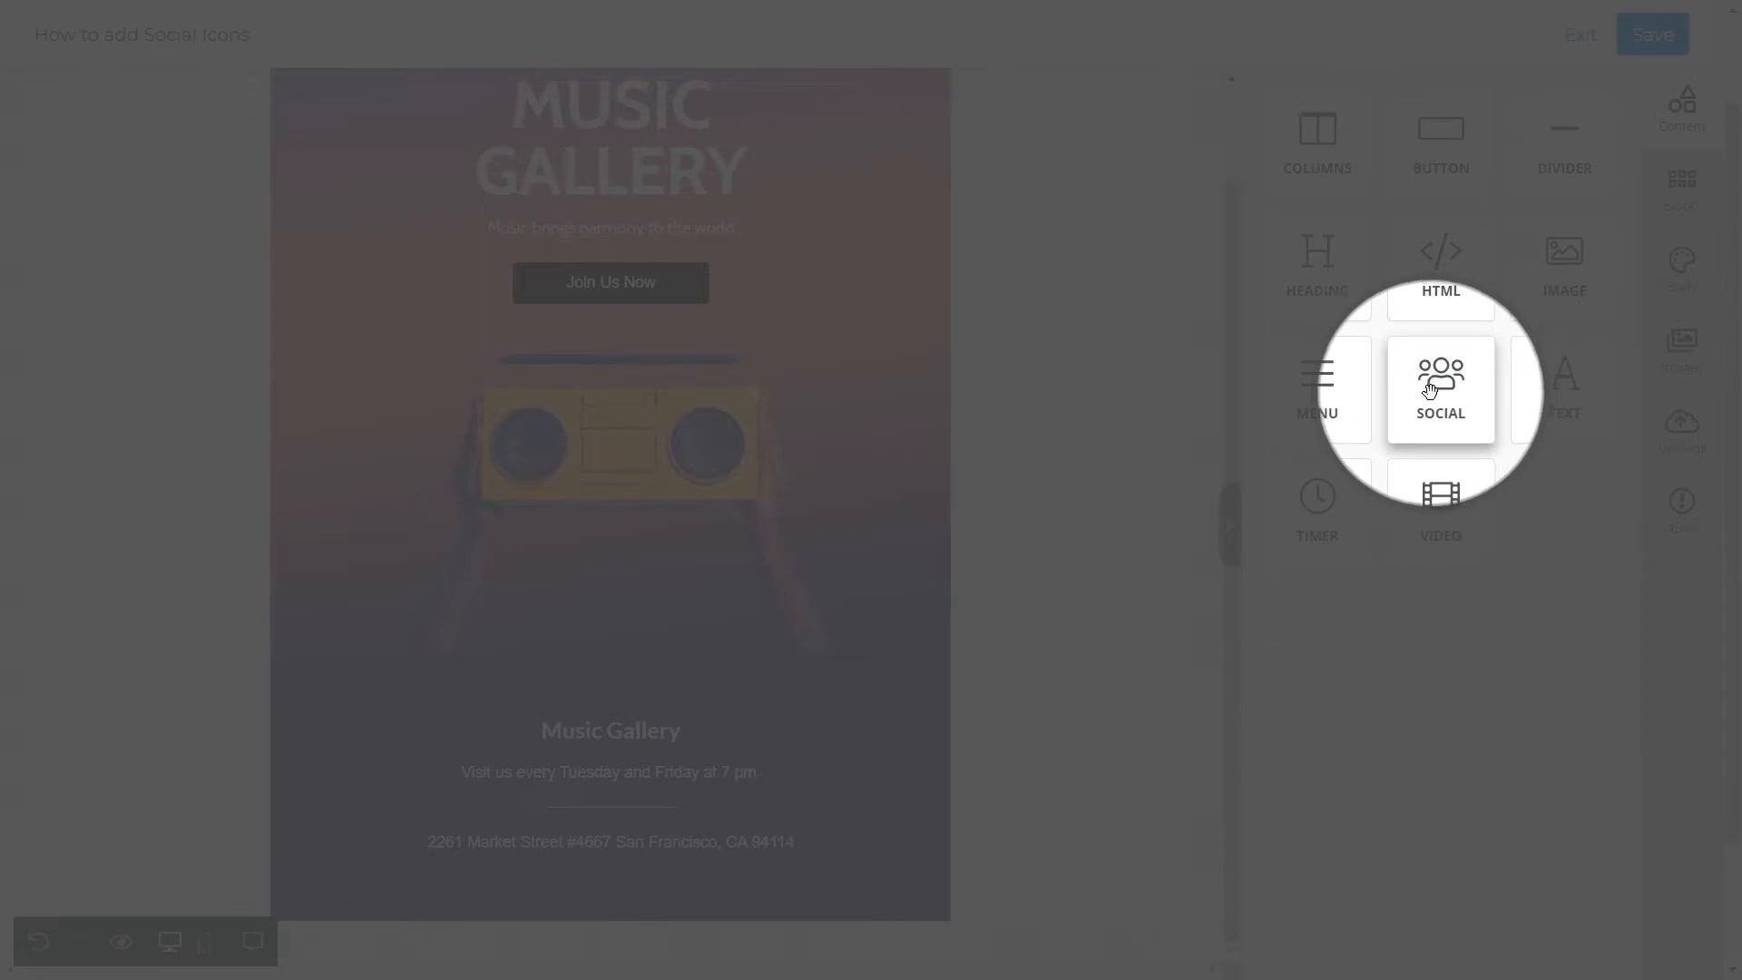
pyautogui.moveTo(1441, 388); pyautogui.dragTo(646, 794)
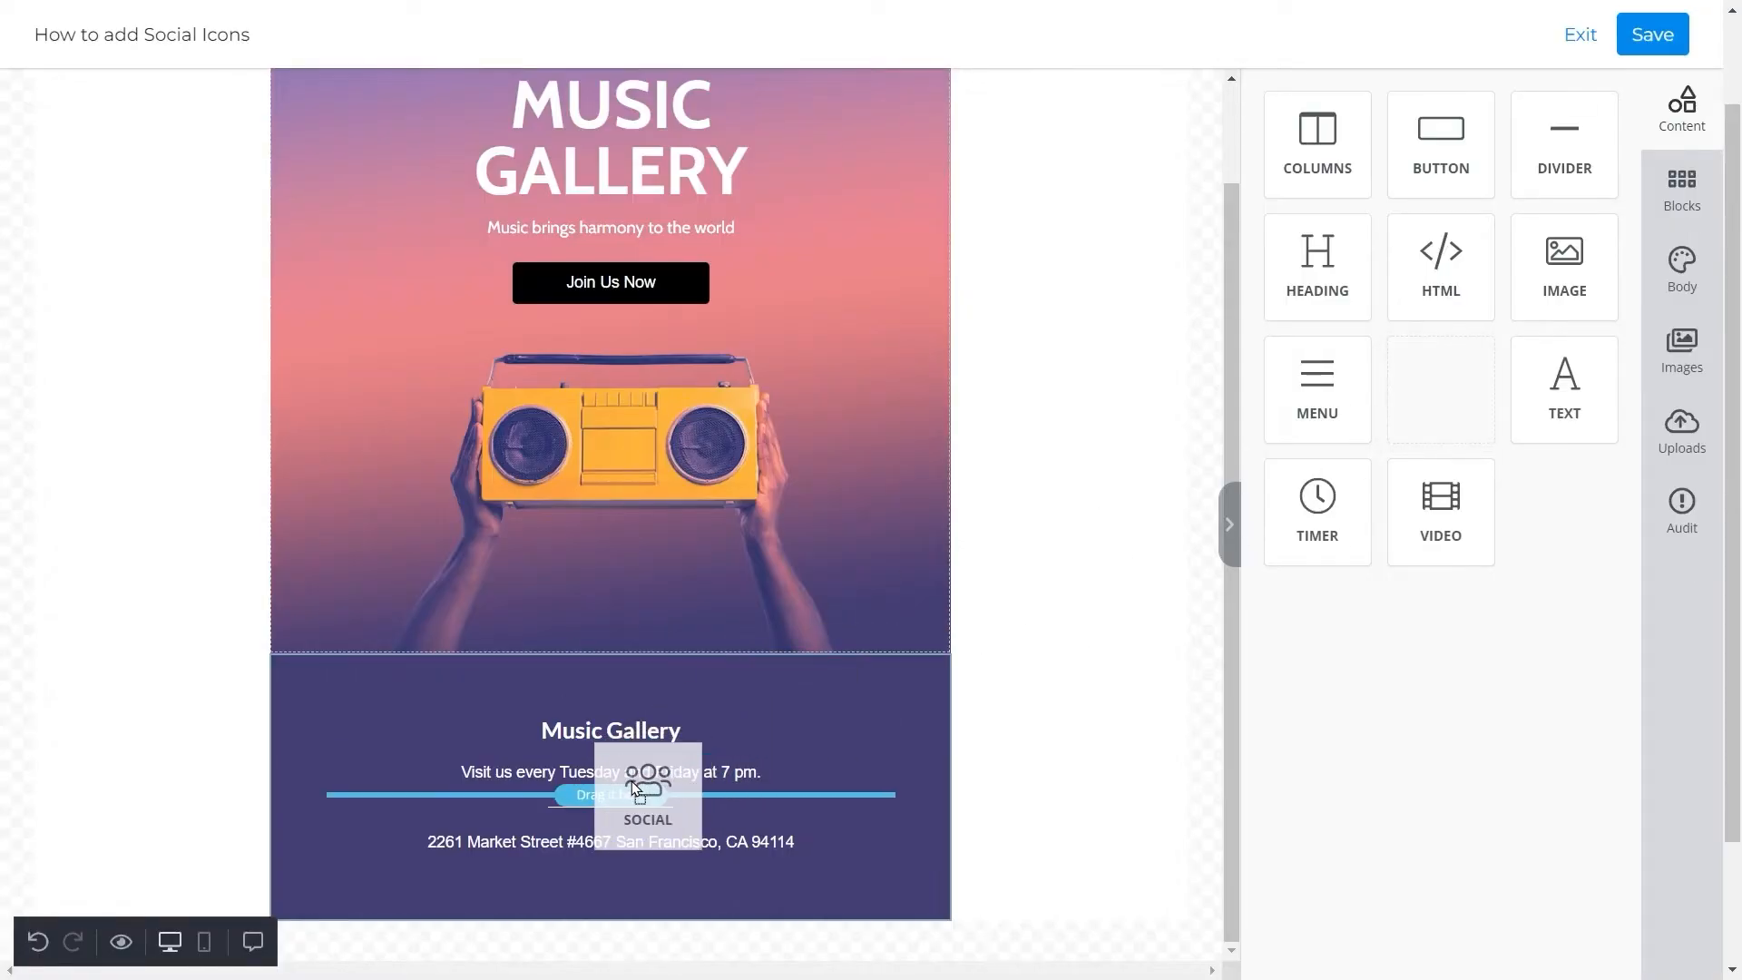
pyautogui.moveTo(647, 790); pyautogui.dragTo(609, 824)
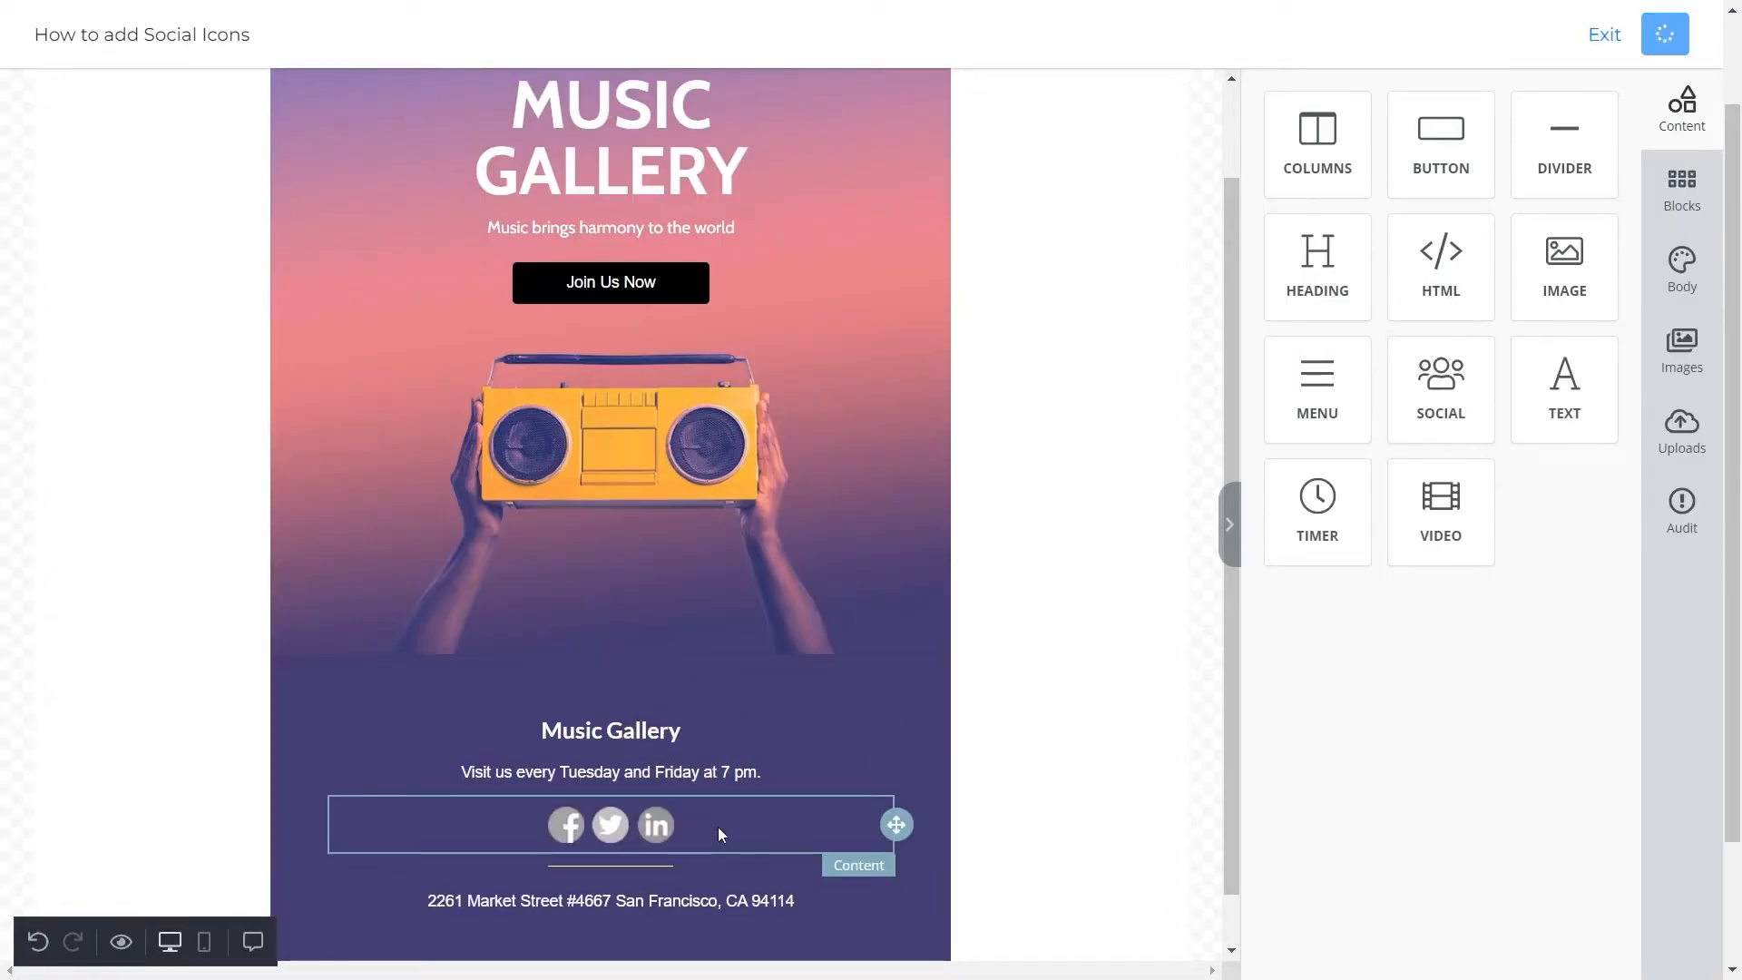
pyautogui.click(610, 824)
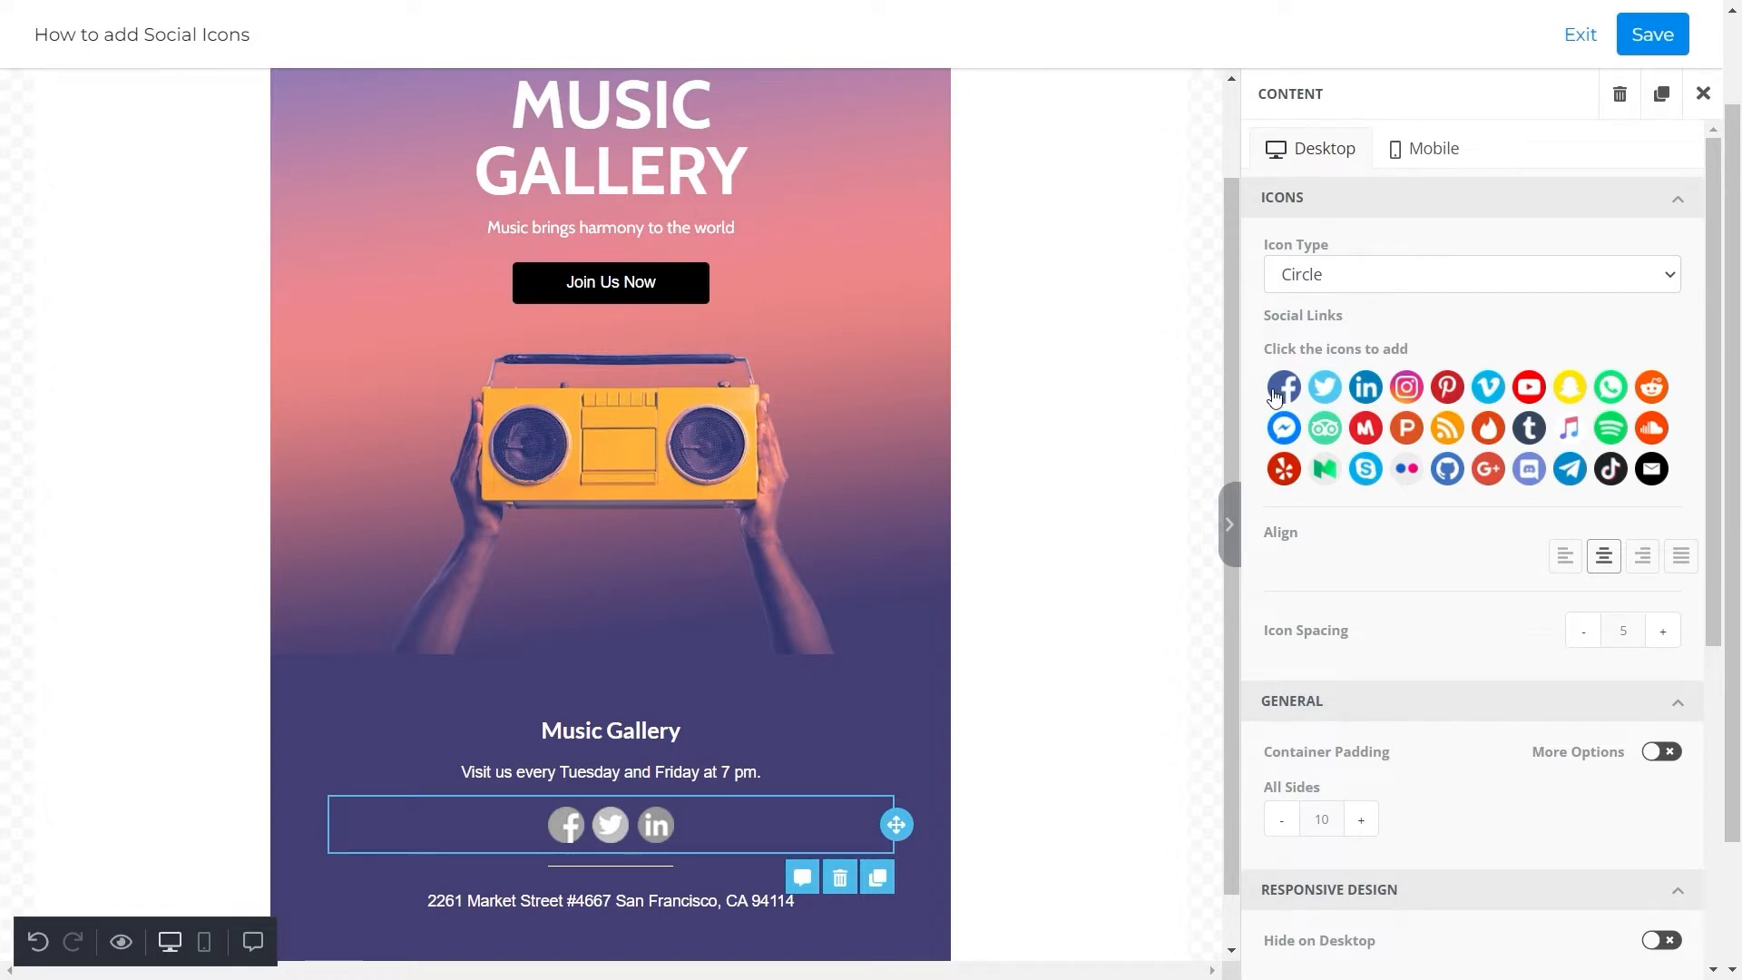
# - Swap Twitter for Instagram and YouTube and point each icon's URL to its 'unlayer' profile
pyautogui.click(1283, 386)
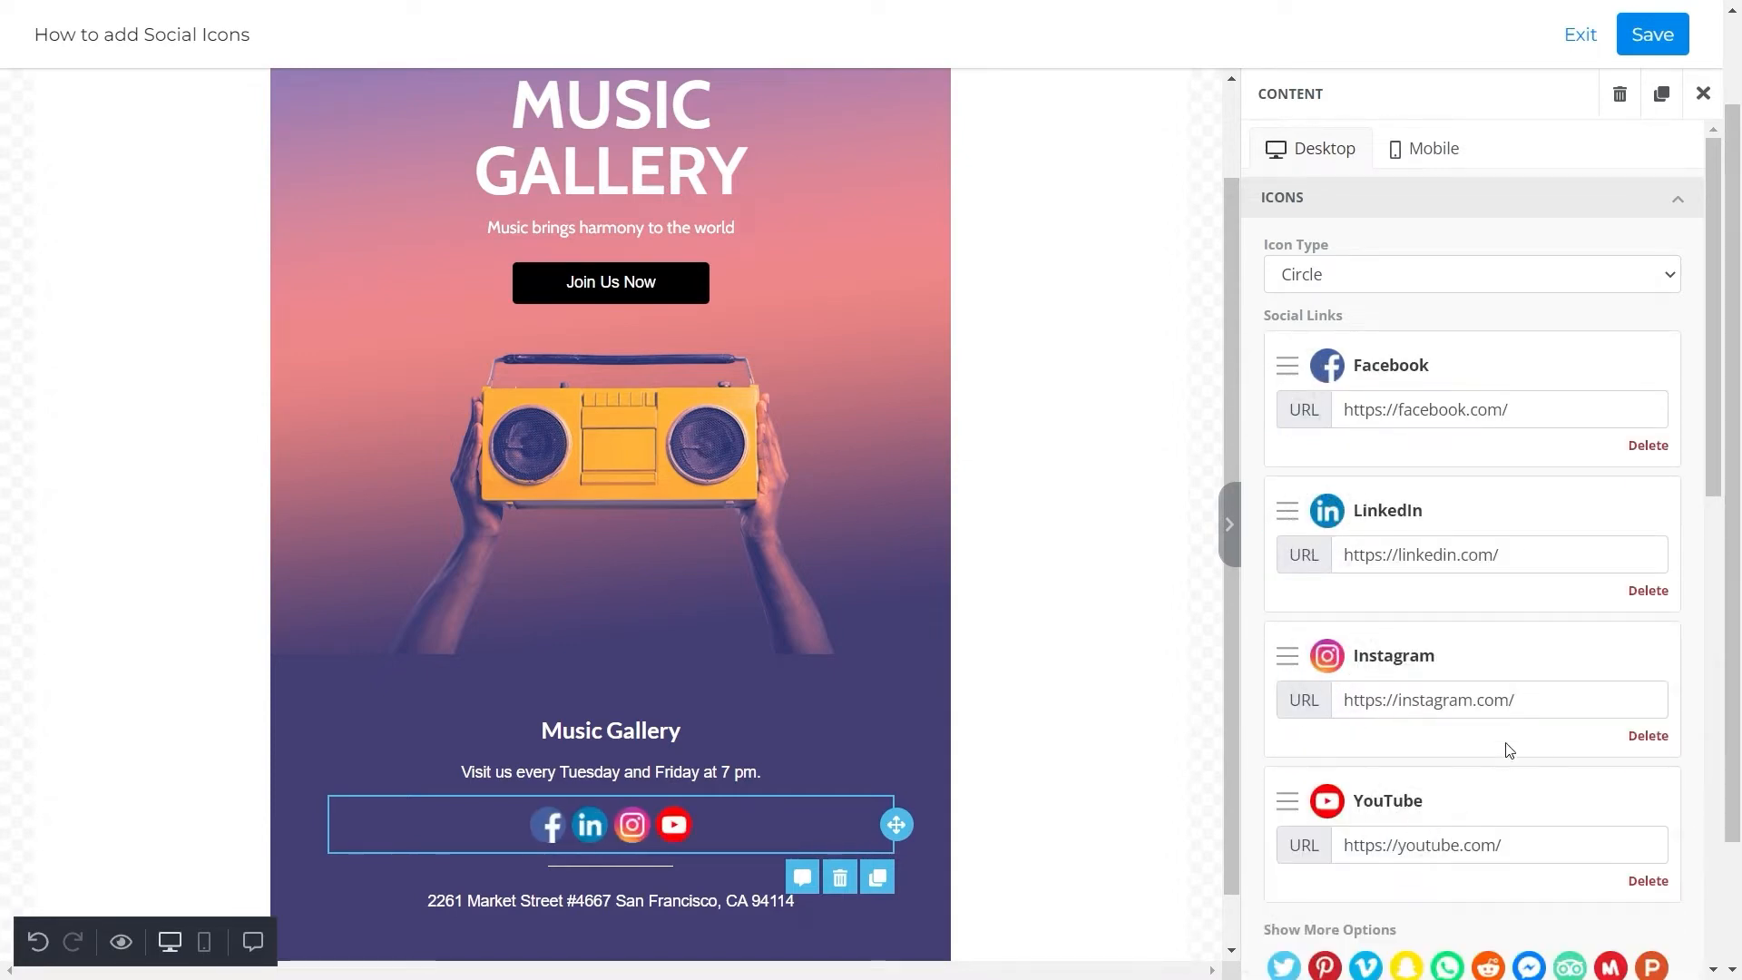
pyautogui.click(1649, 35)
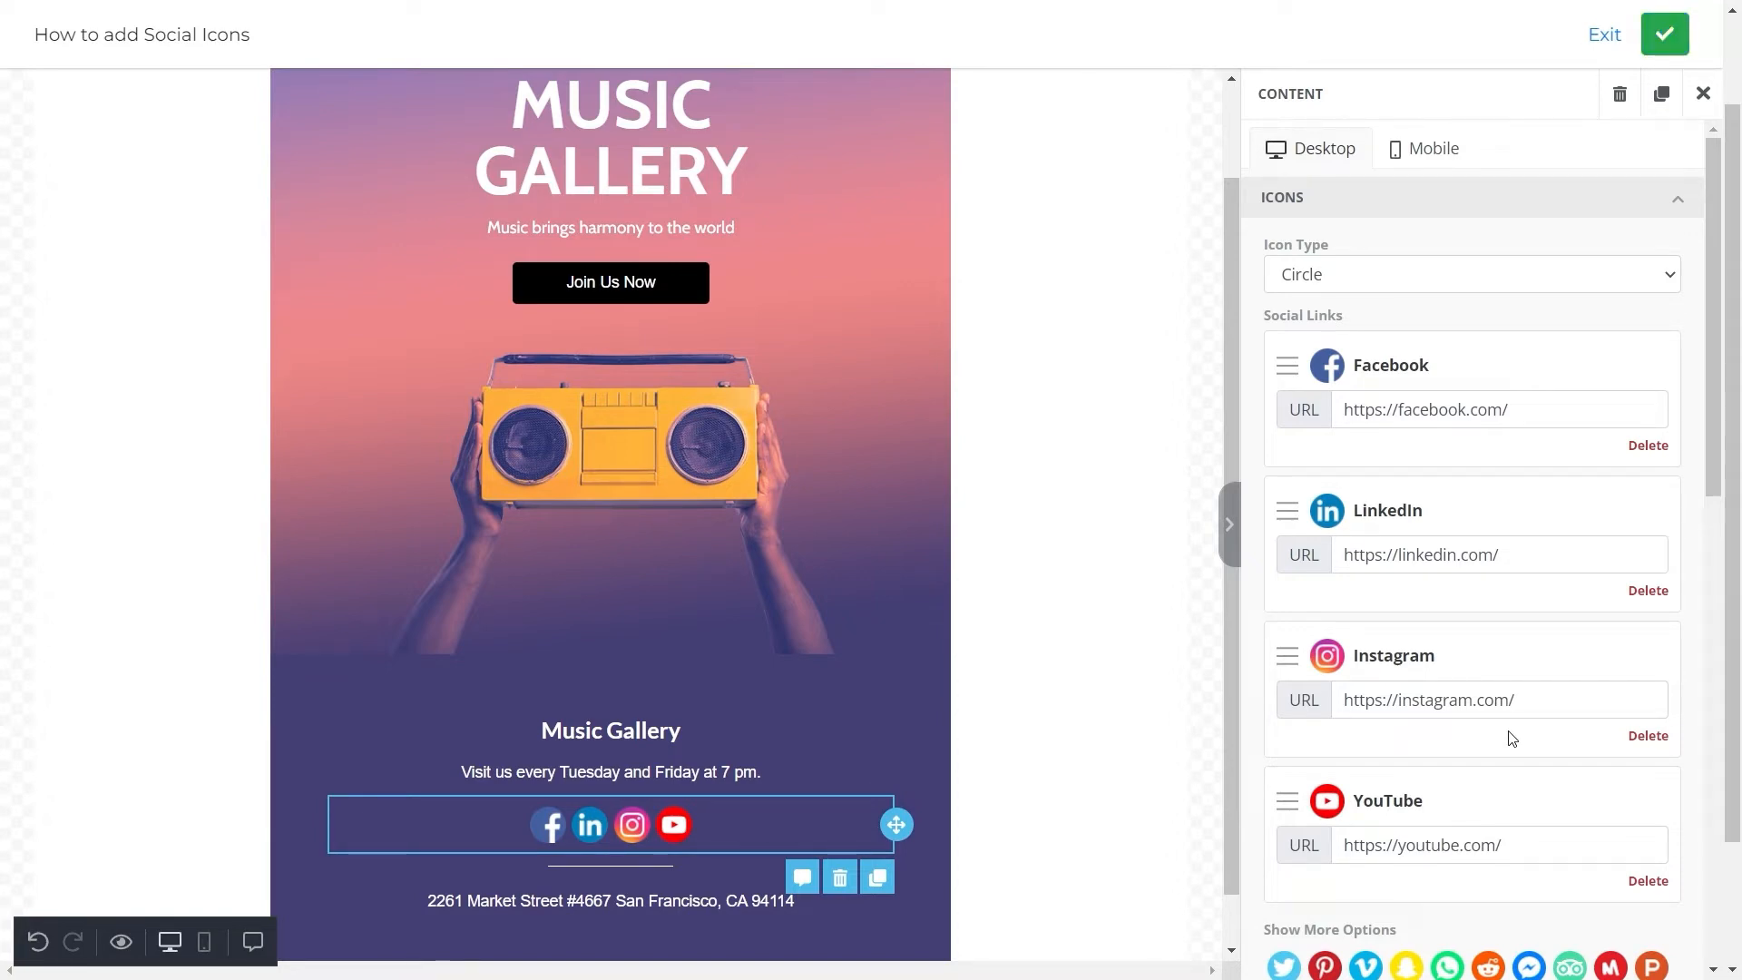
pyautogui.write('unlayer')
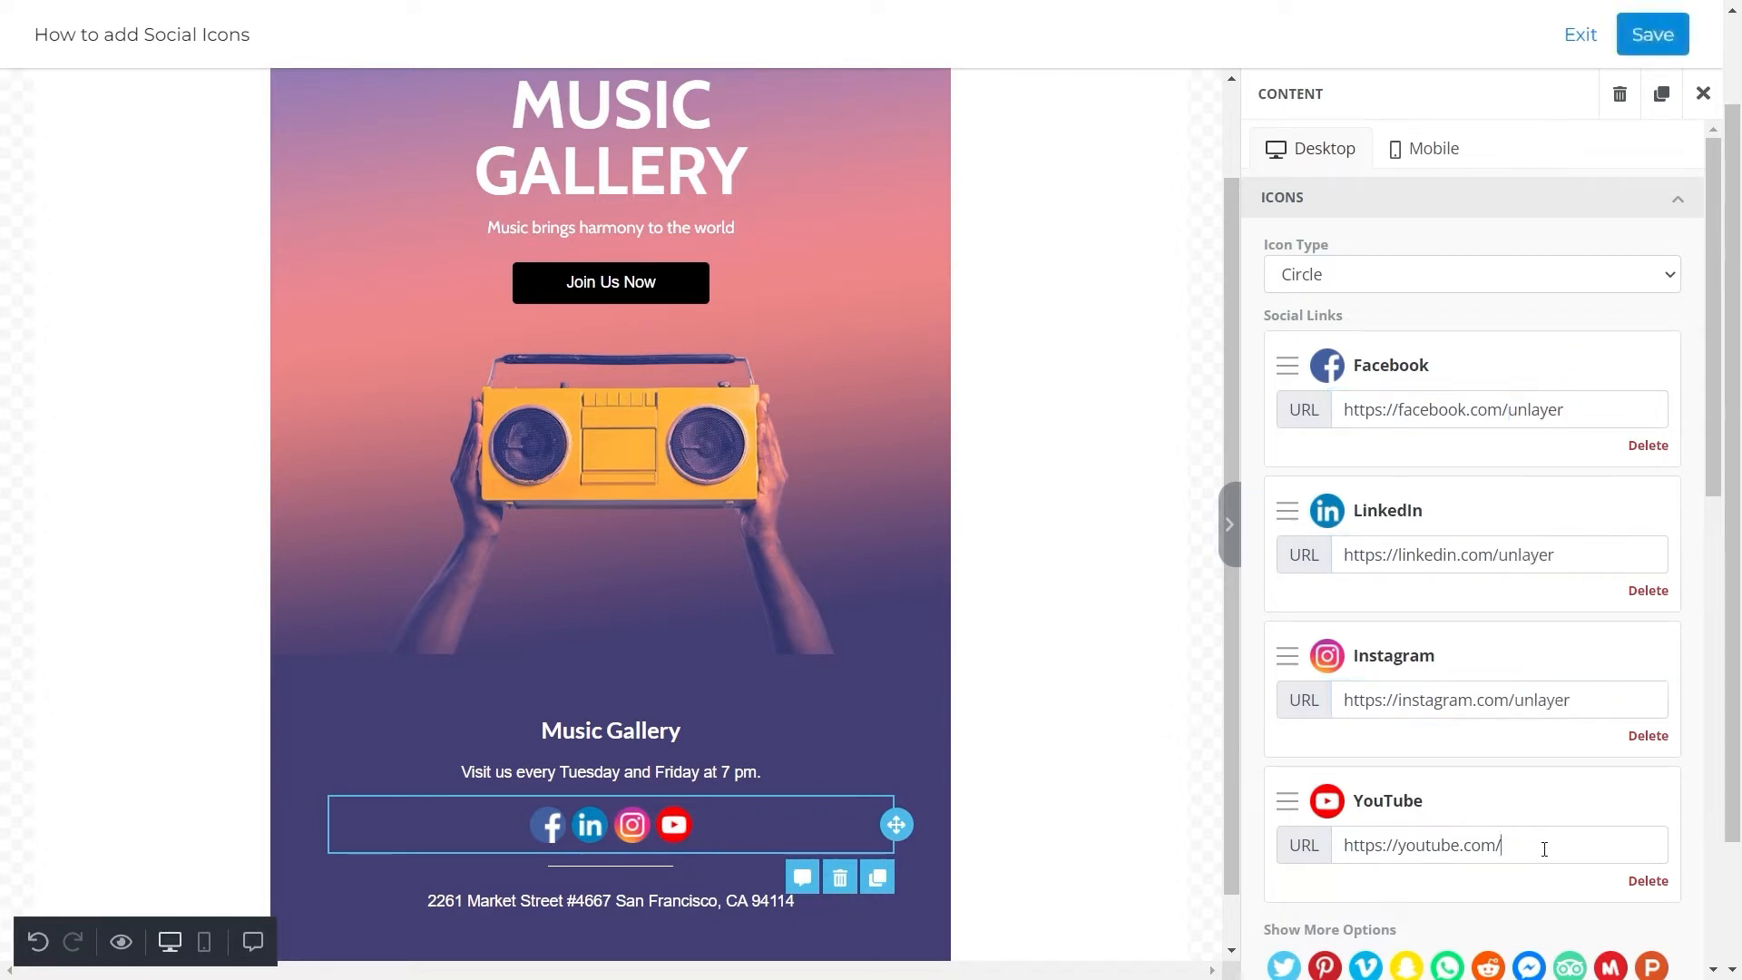
pyautogui.click(1652, 33)
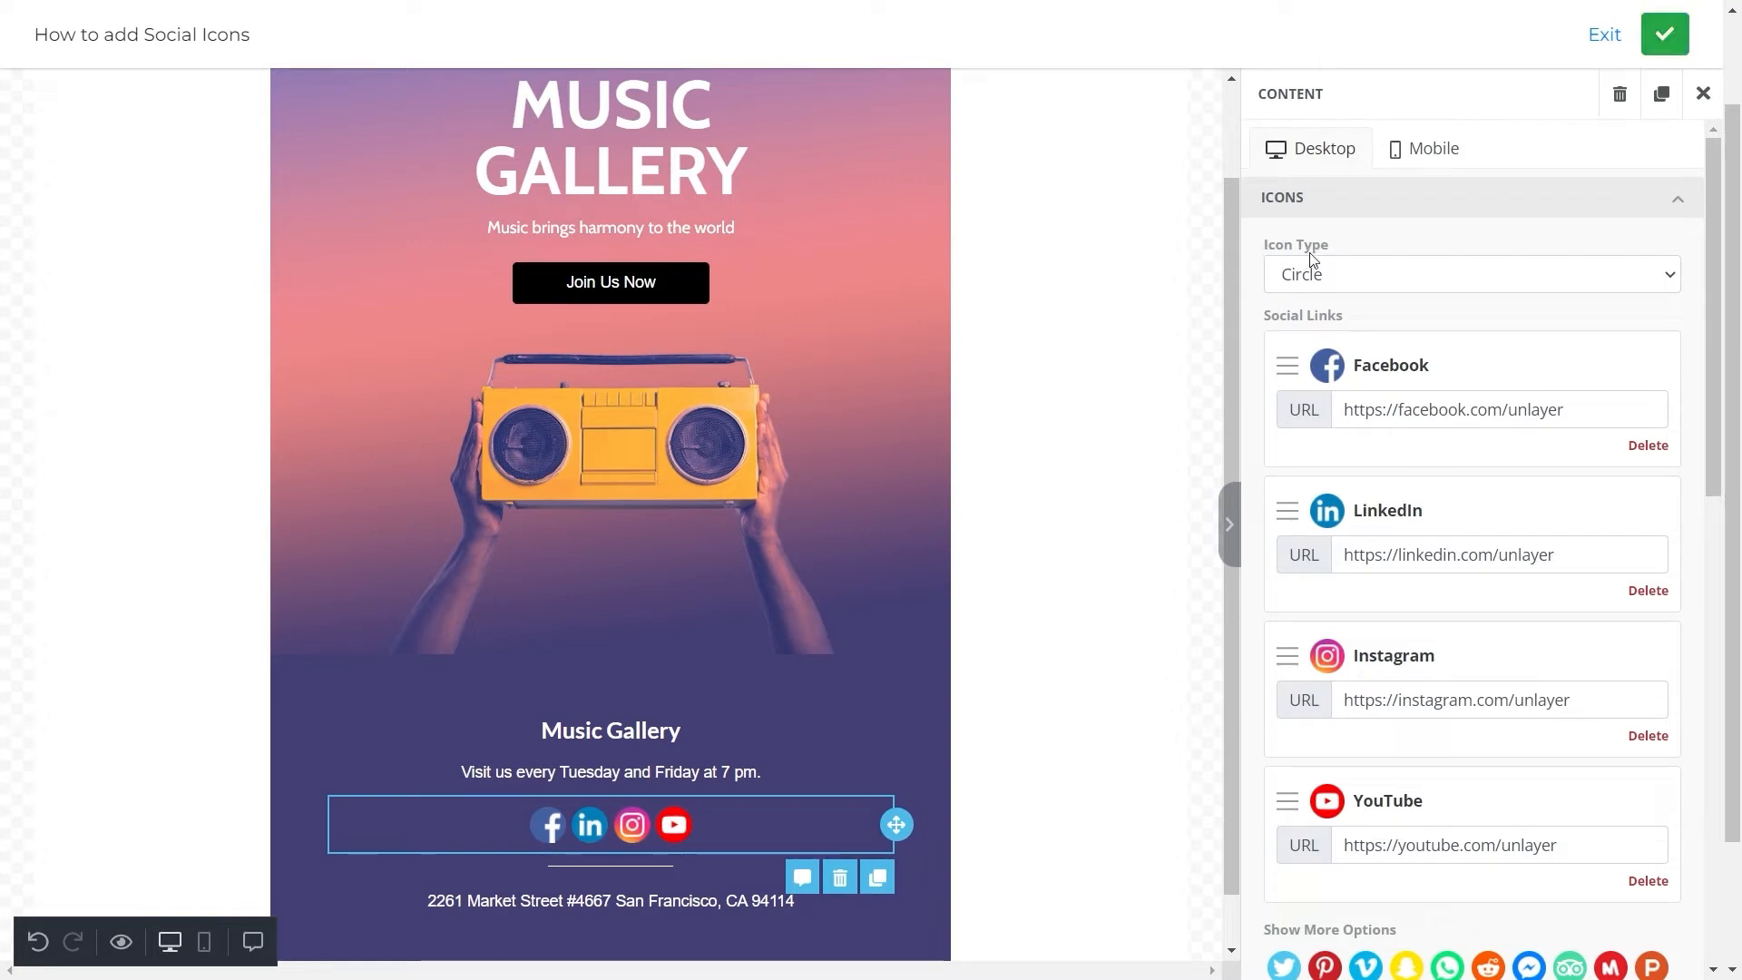
# - Try the round icon style for the footer social icons
pyautogui.click(1468, 274)
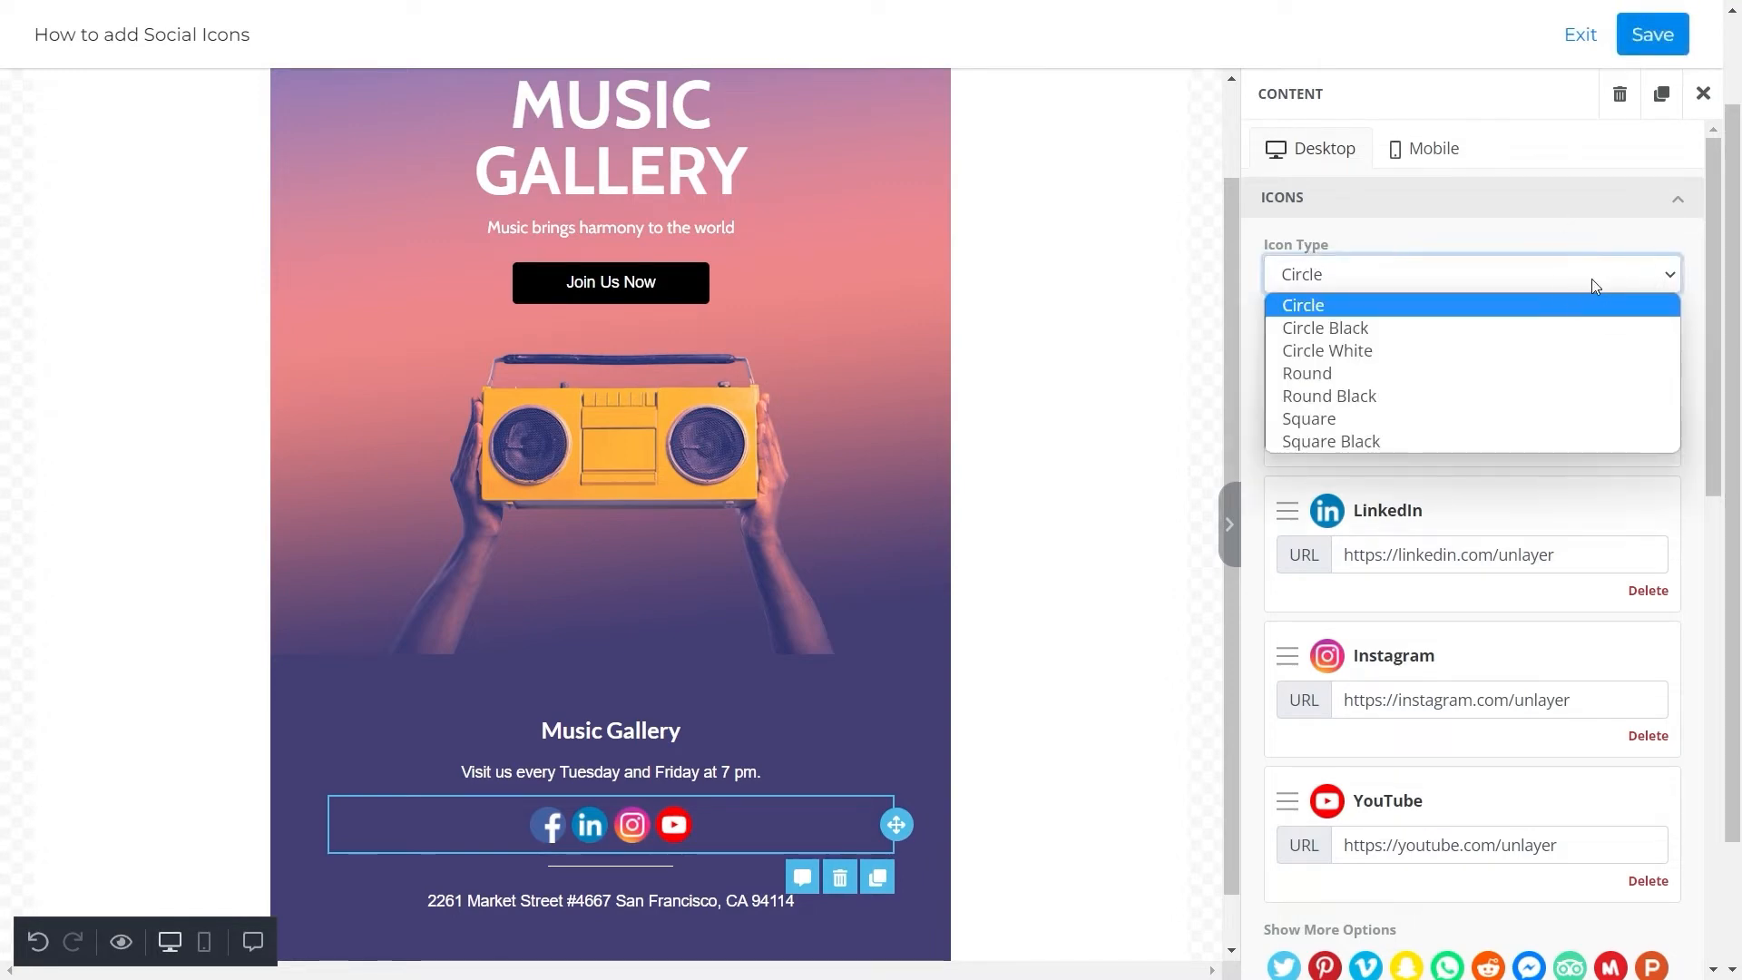
pyautogui.moveTo(1383, 356)
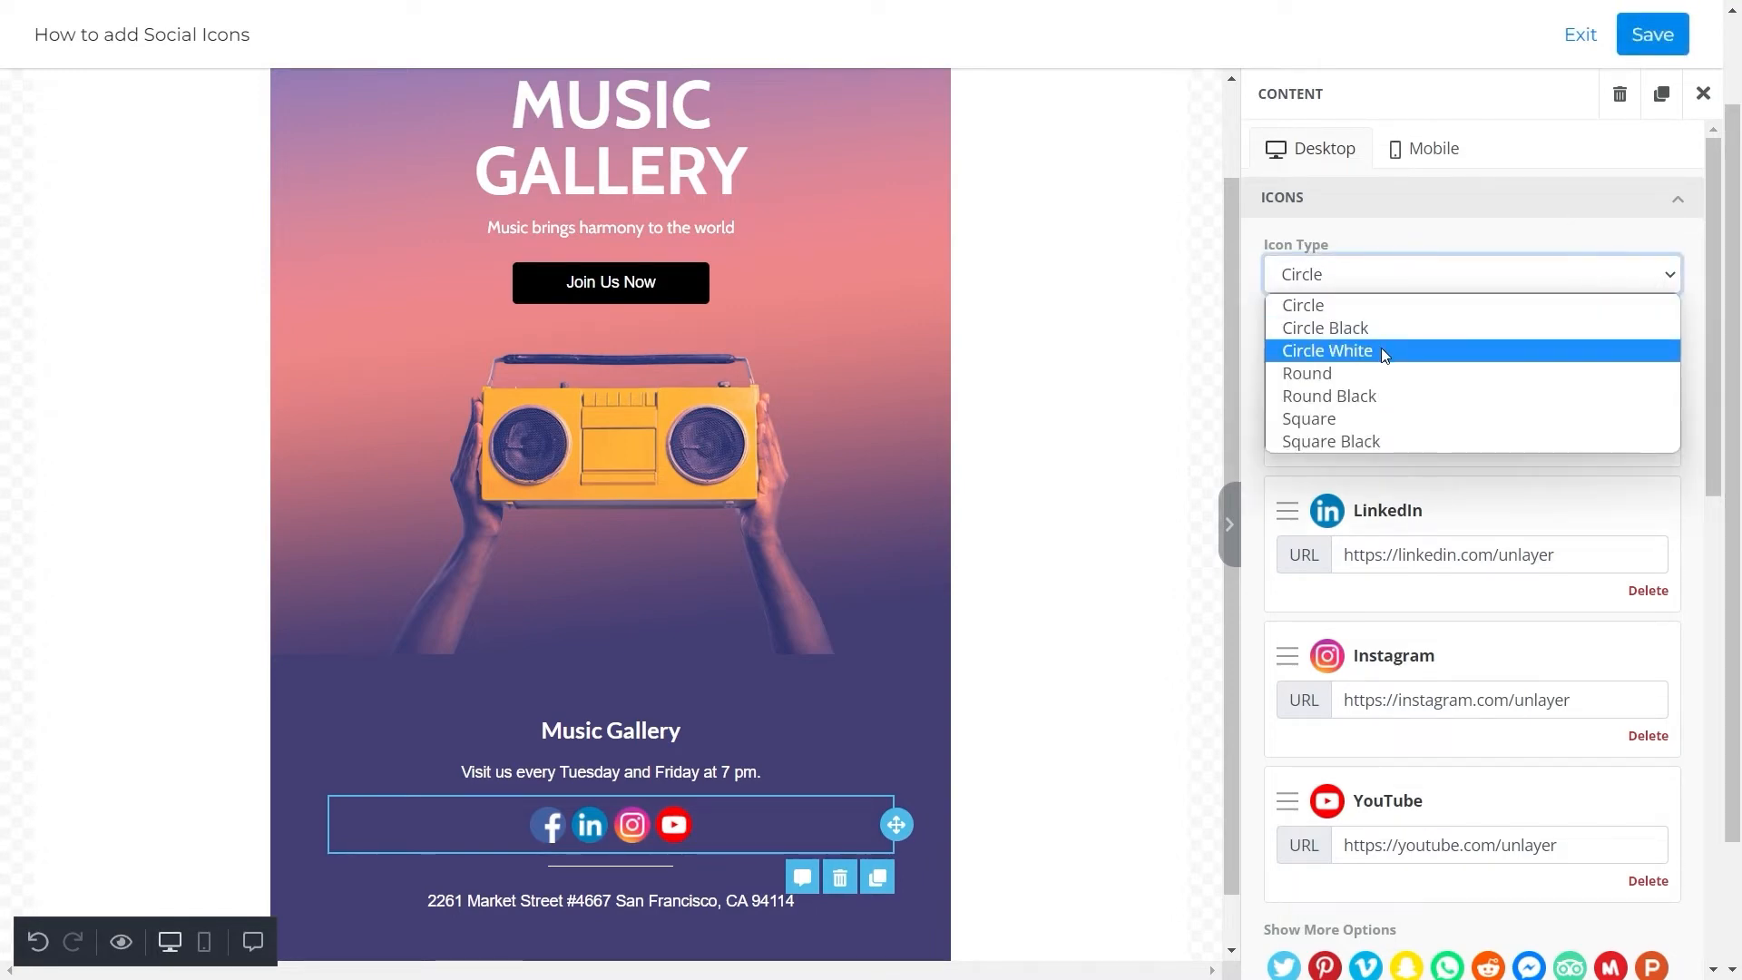
pyautogui.click(1307, 374)
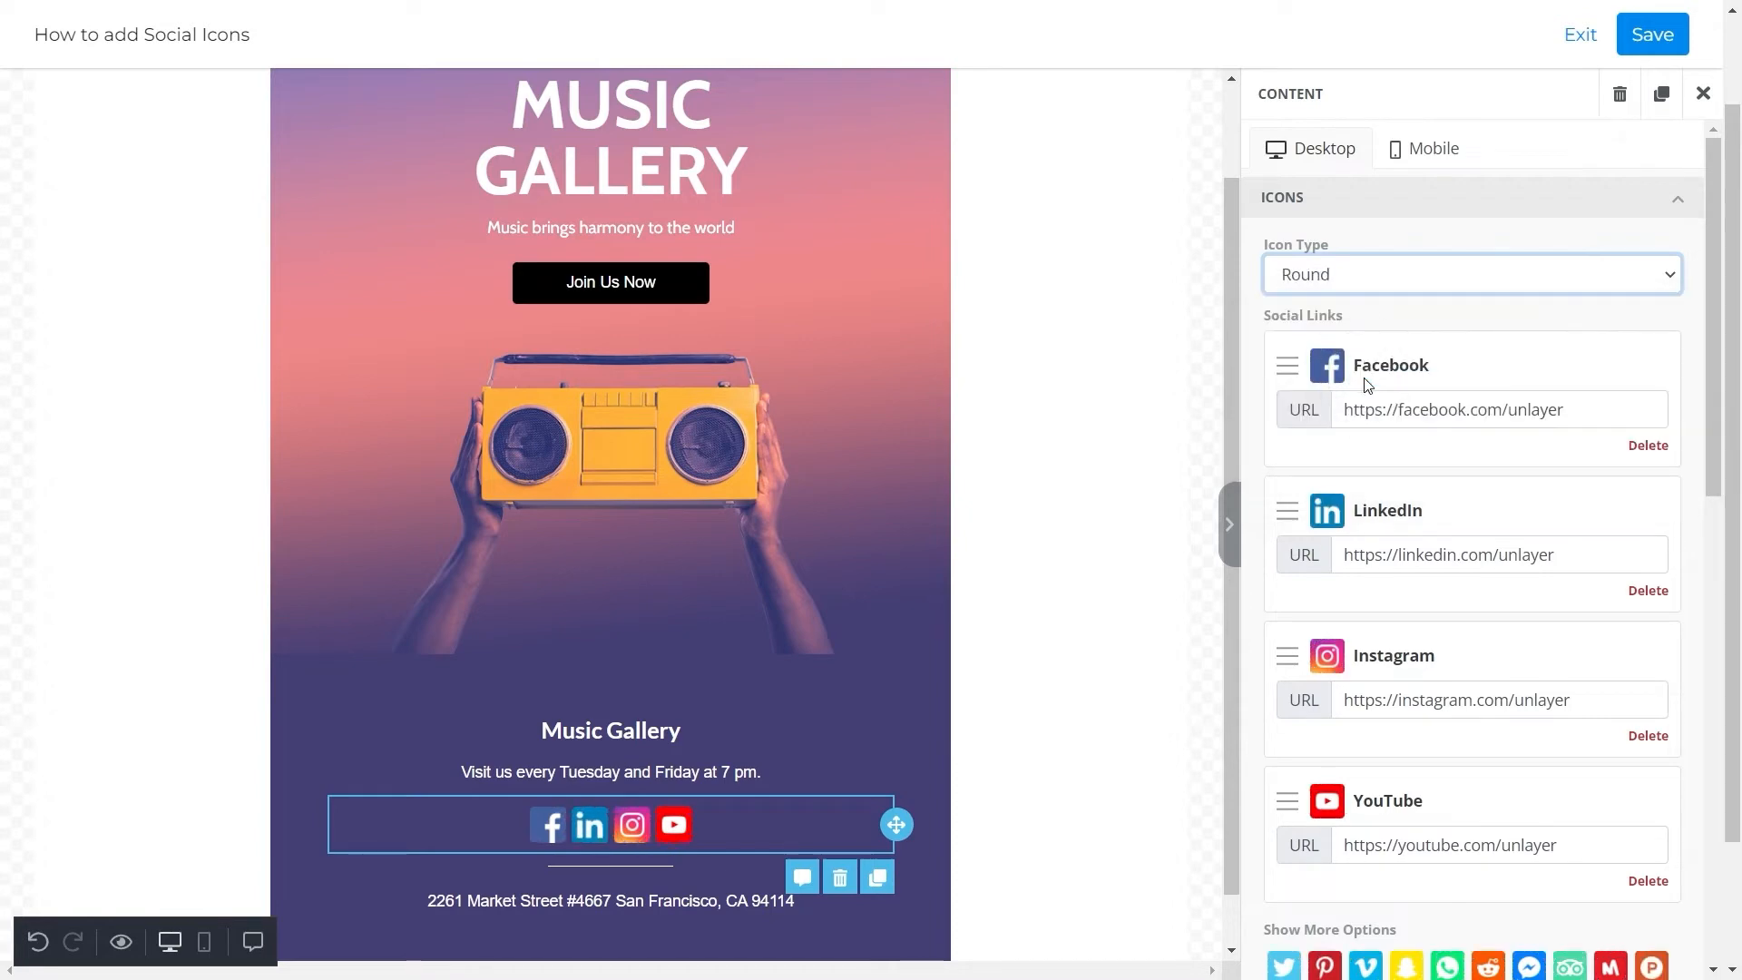
pyautogui.click(1650, 35)
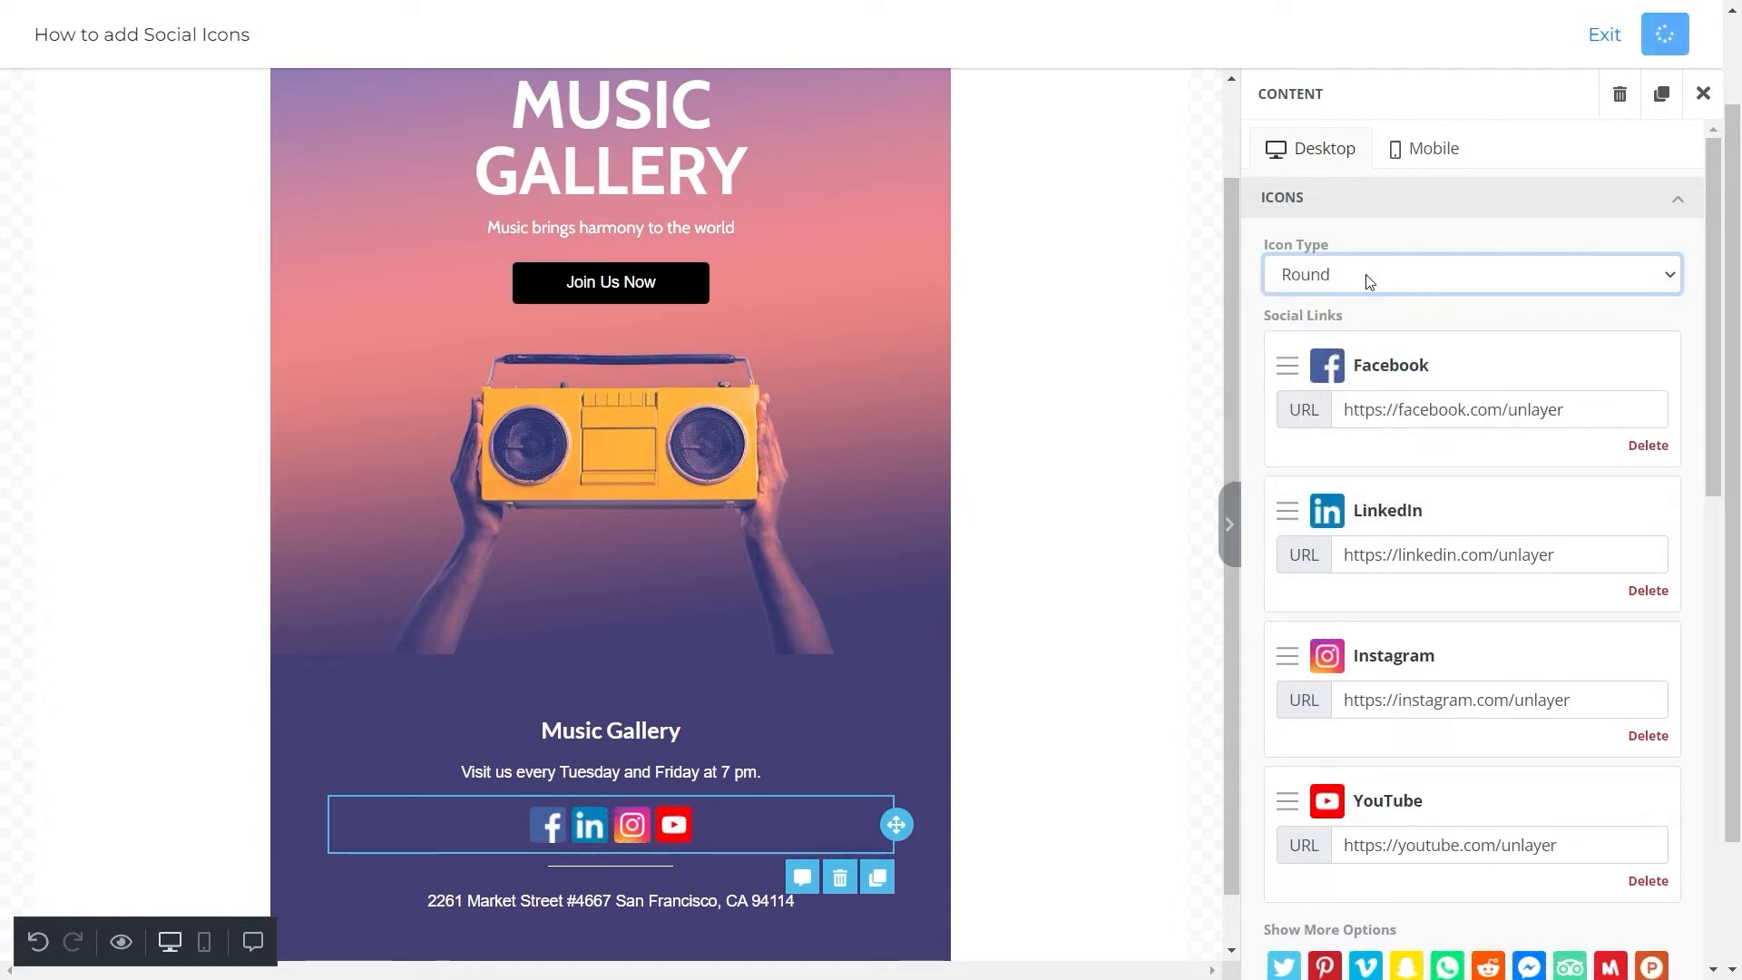
pyautogui.click(1468, 274)
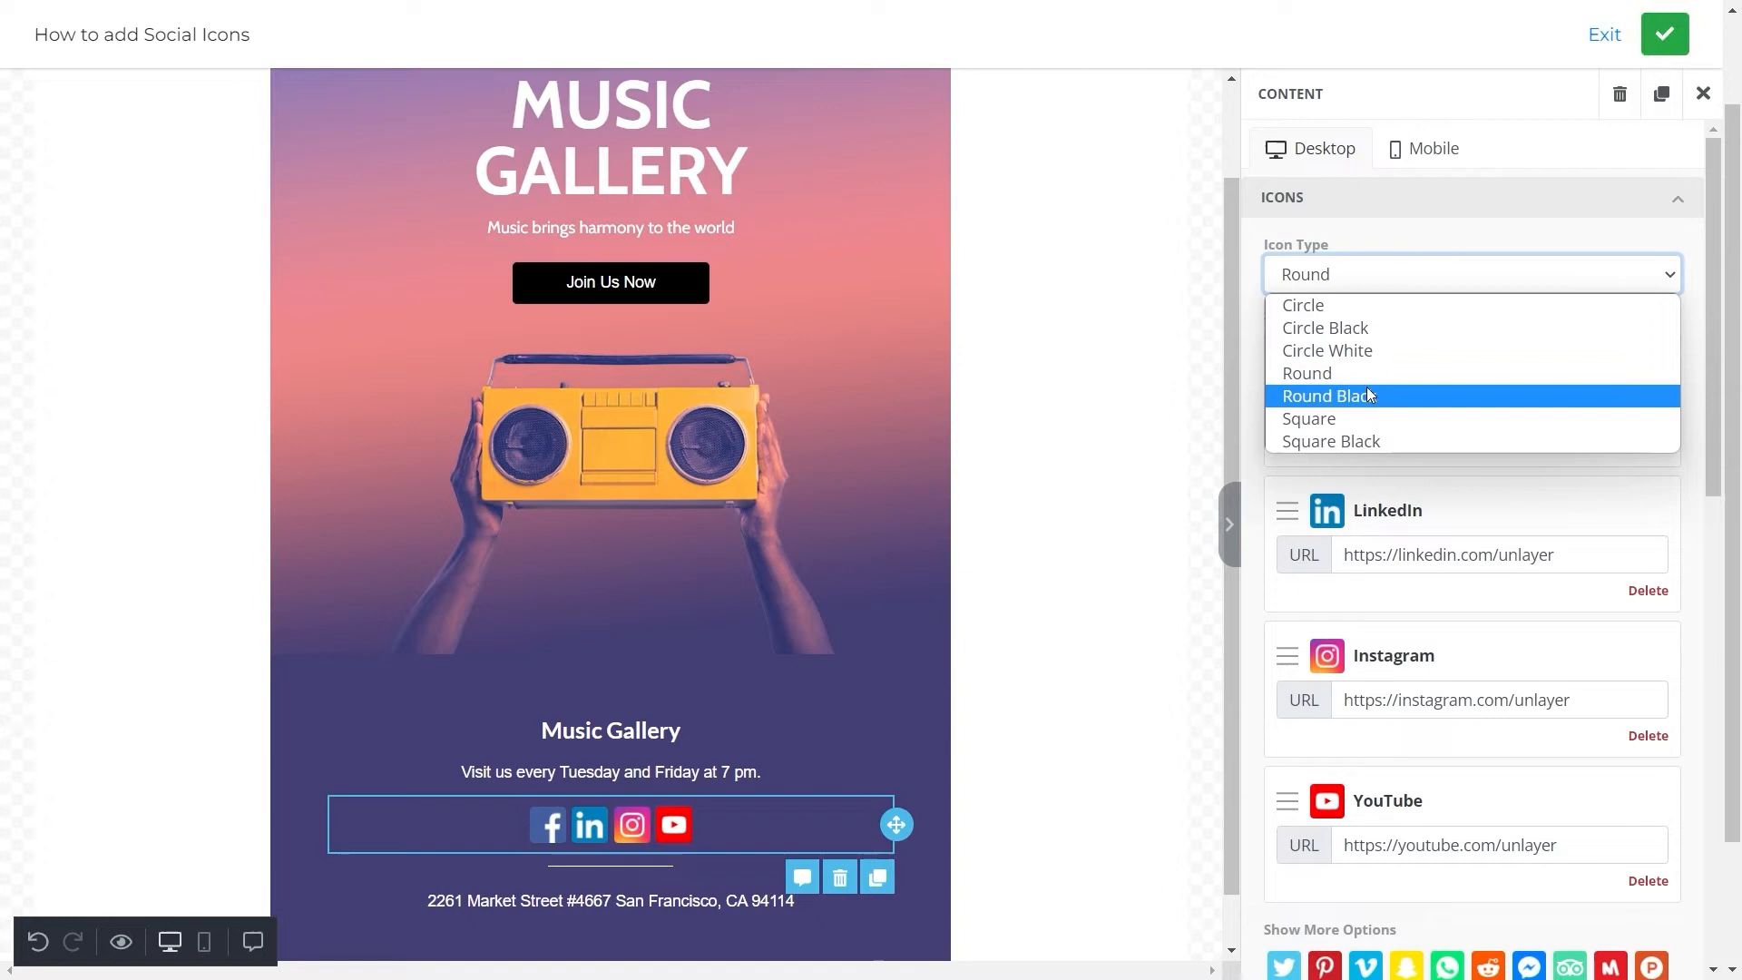
# - Try the black square style, then settle on full-colour circle icons
pyautogui.click(1330, 441)
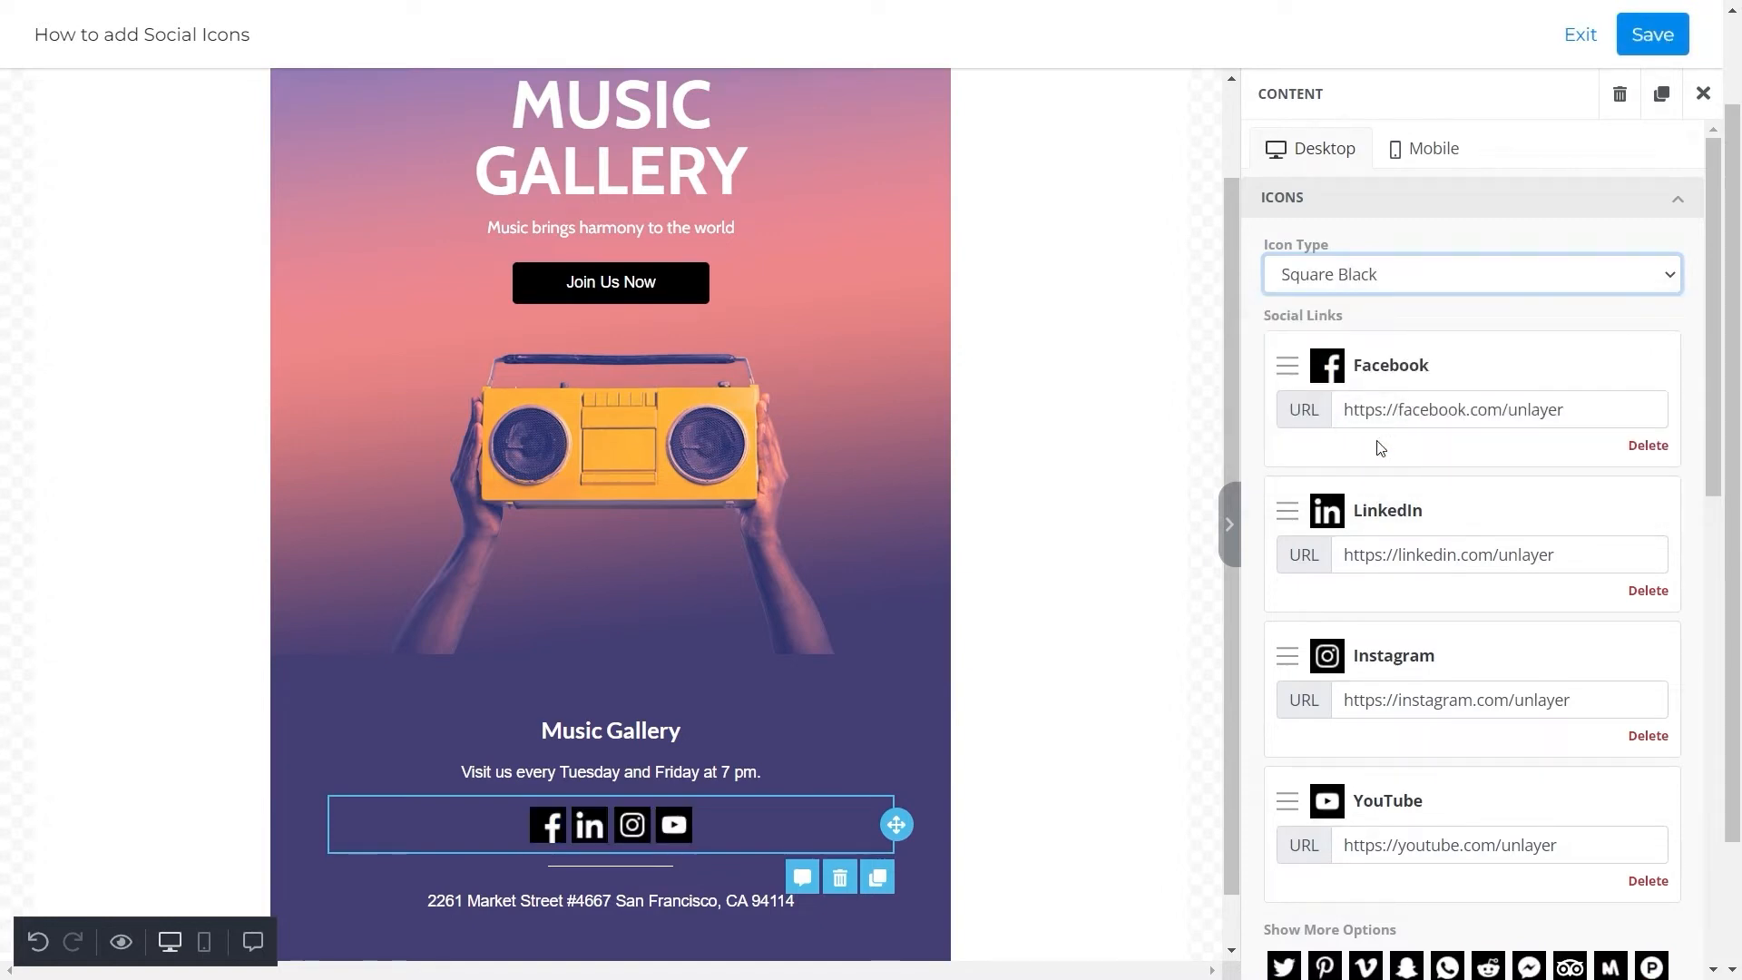
pyautogui.click(1649, 33)
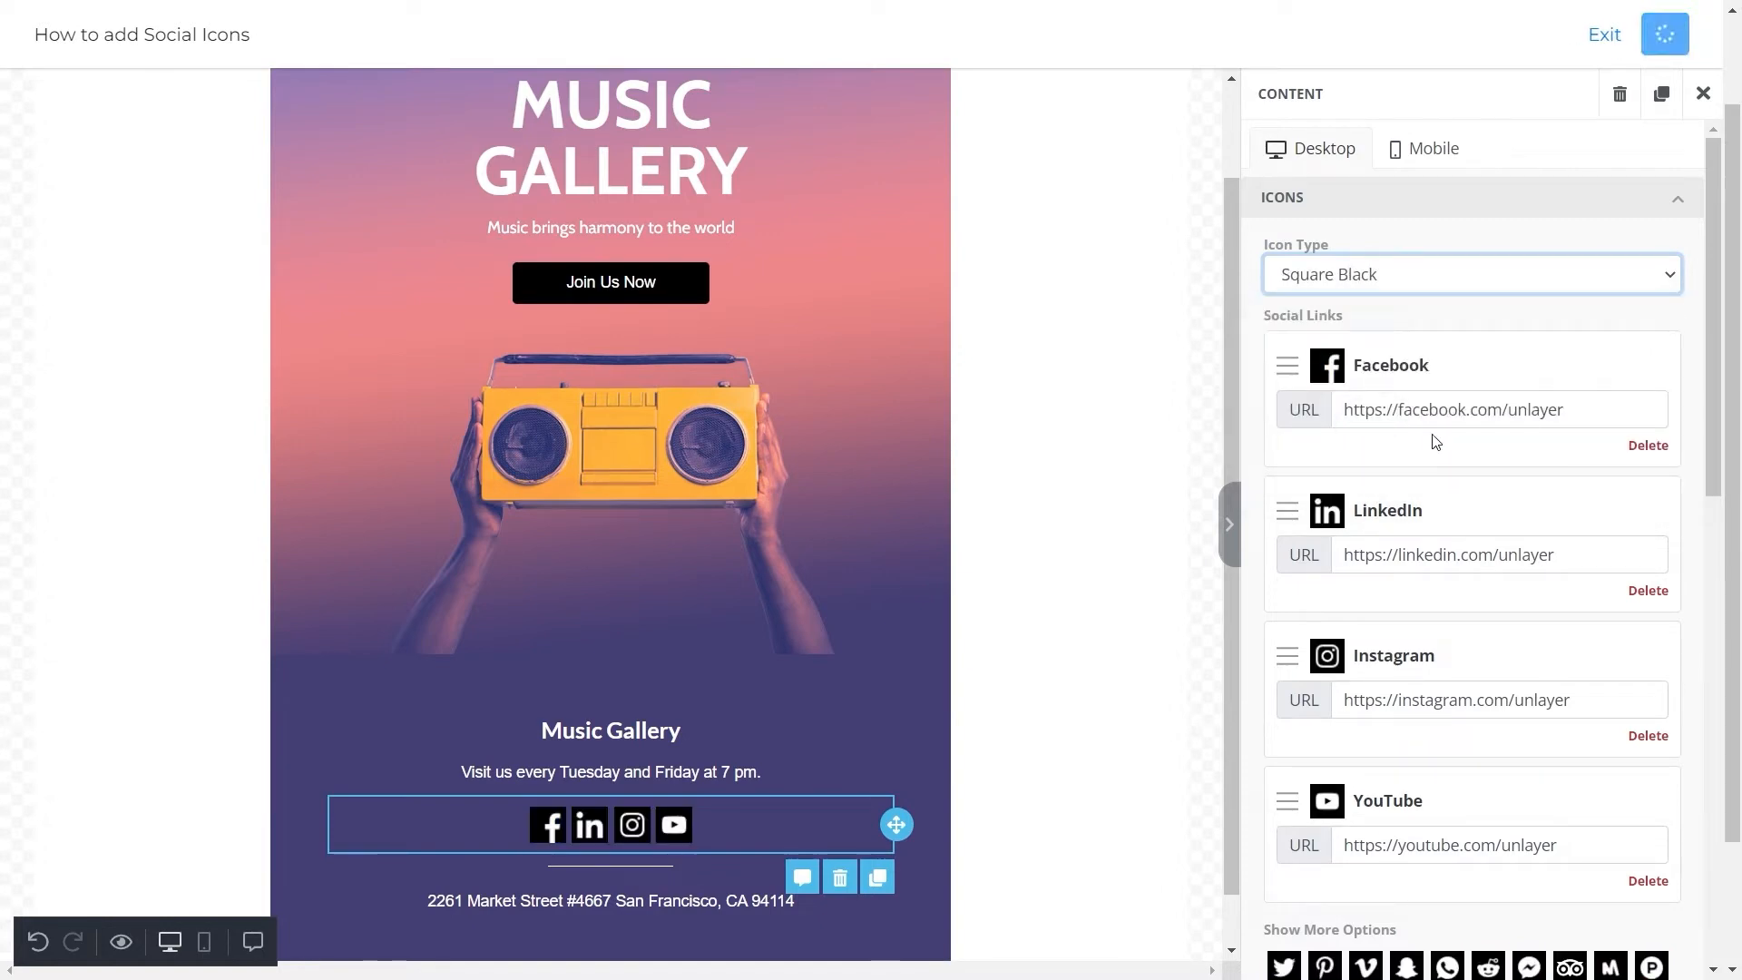
pyautogui.click(1468, 274)
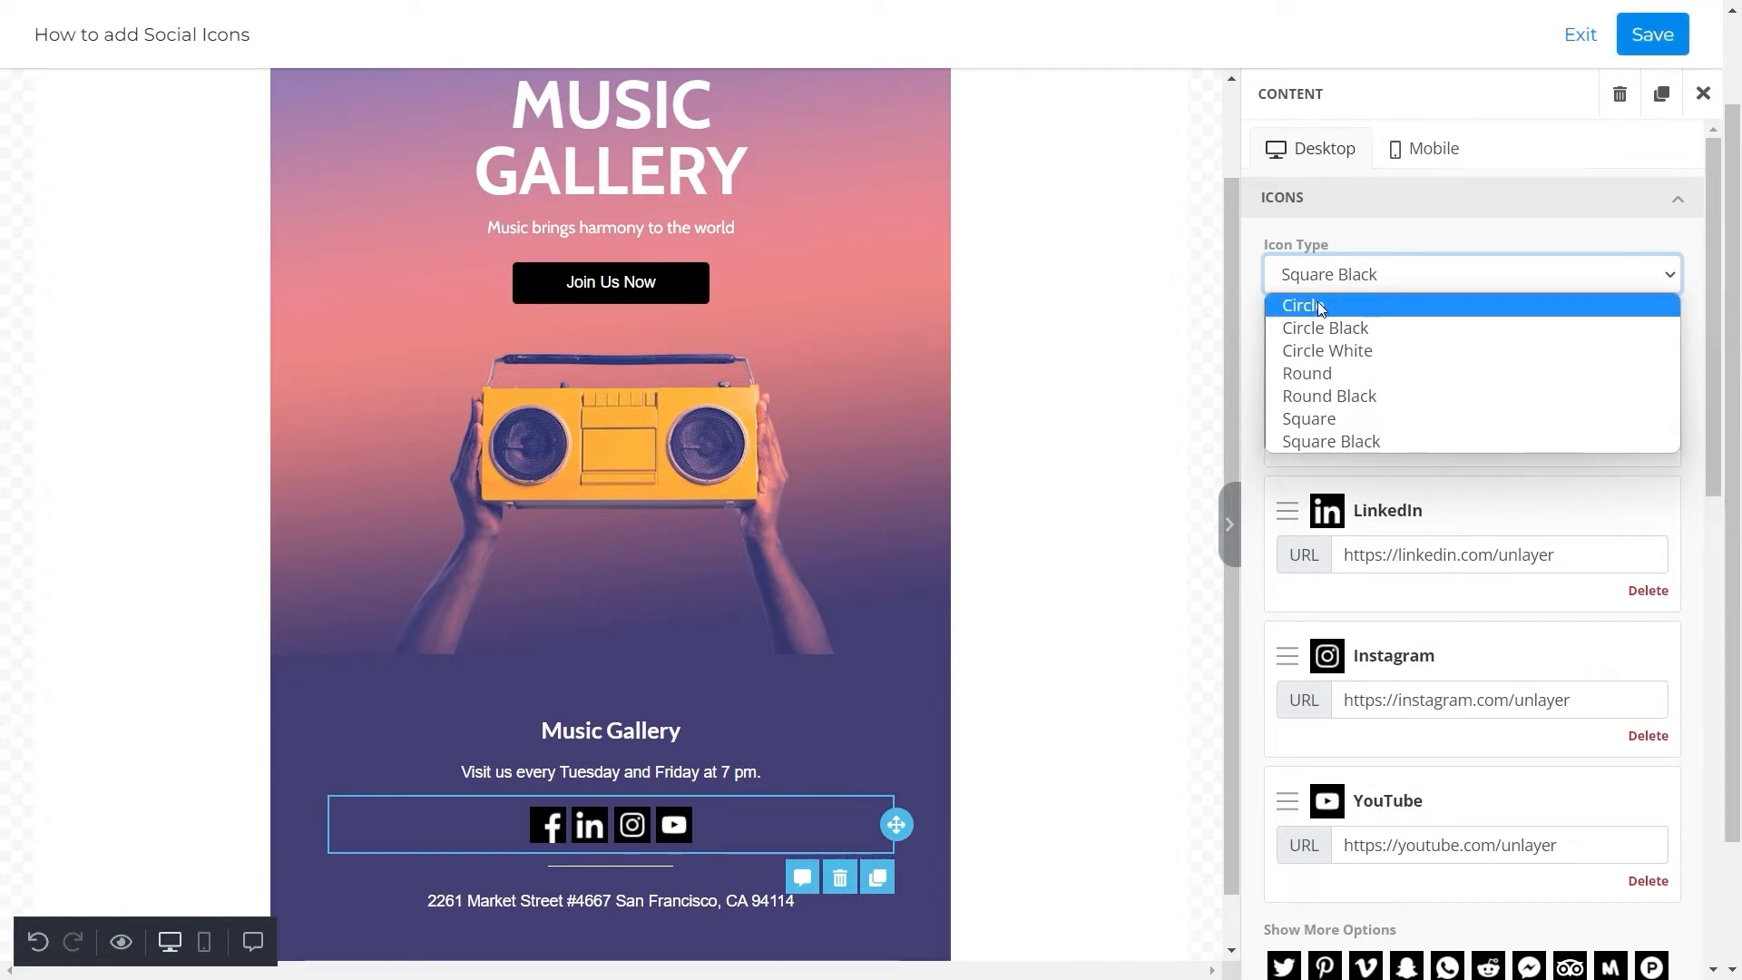
pyautogui.click(1299, 305)
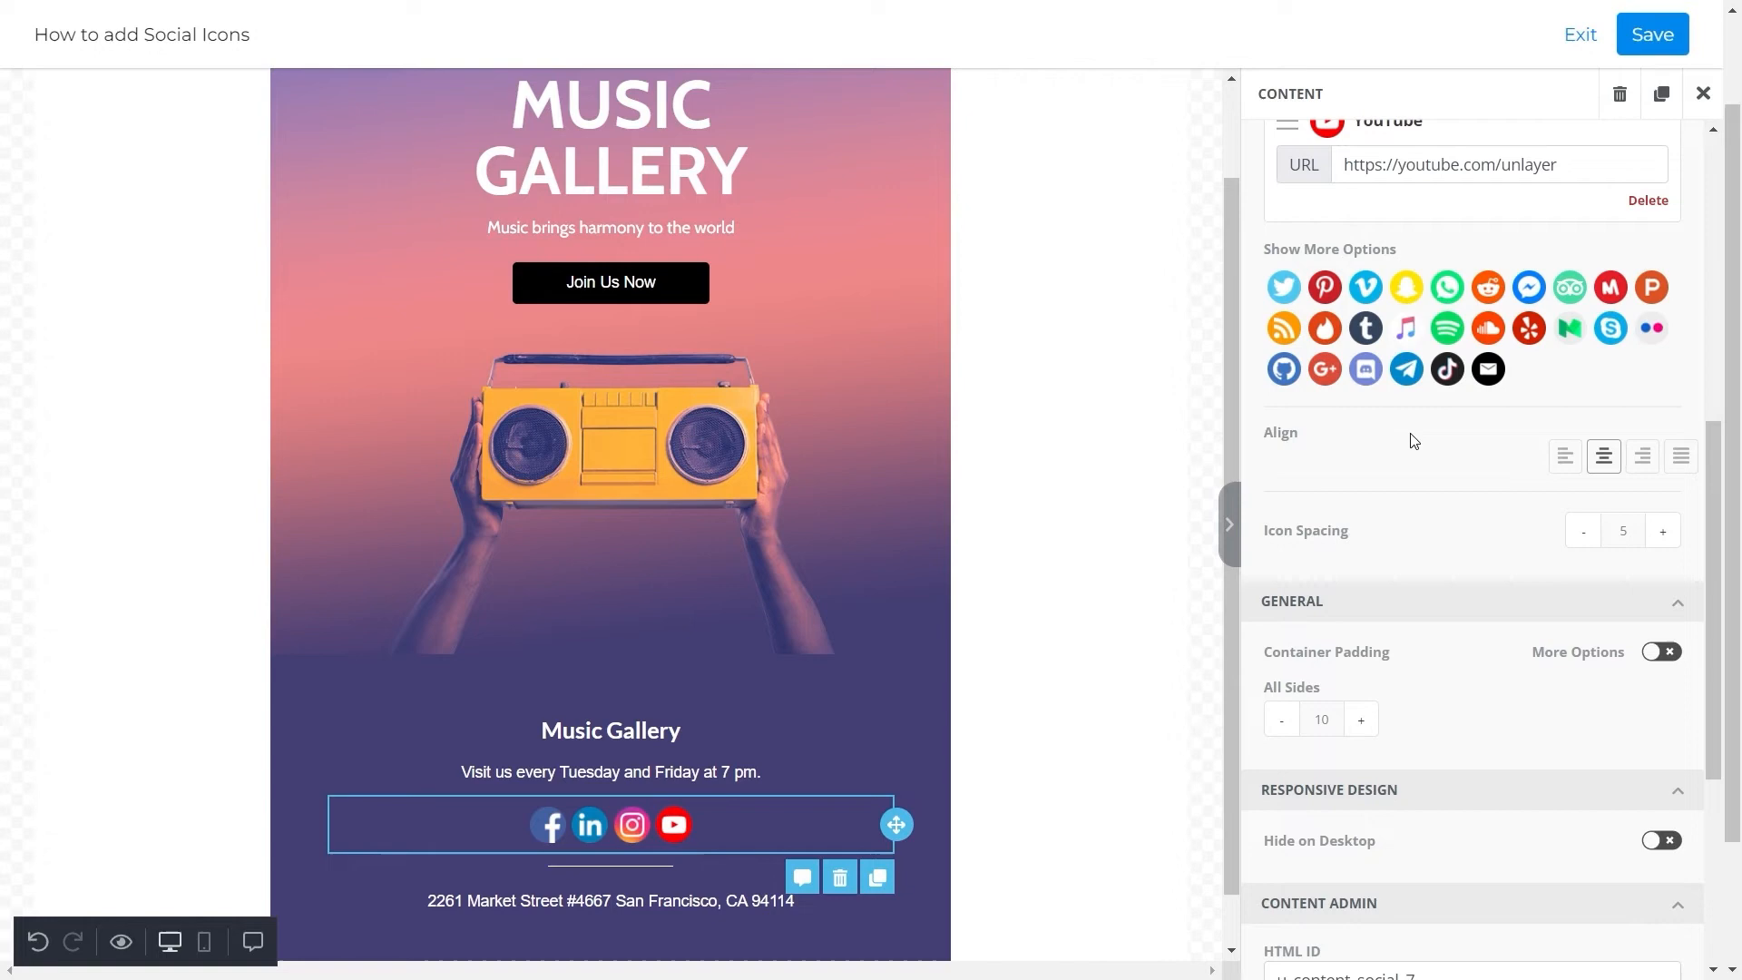
# - Centre-align the icons and raise Icon Spacing from 5 to 10
pyautogui.click(1564, 455)
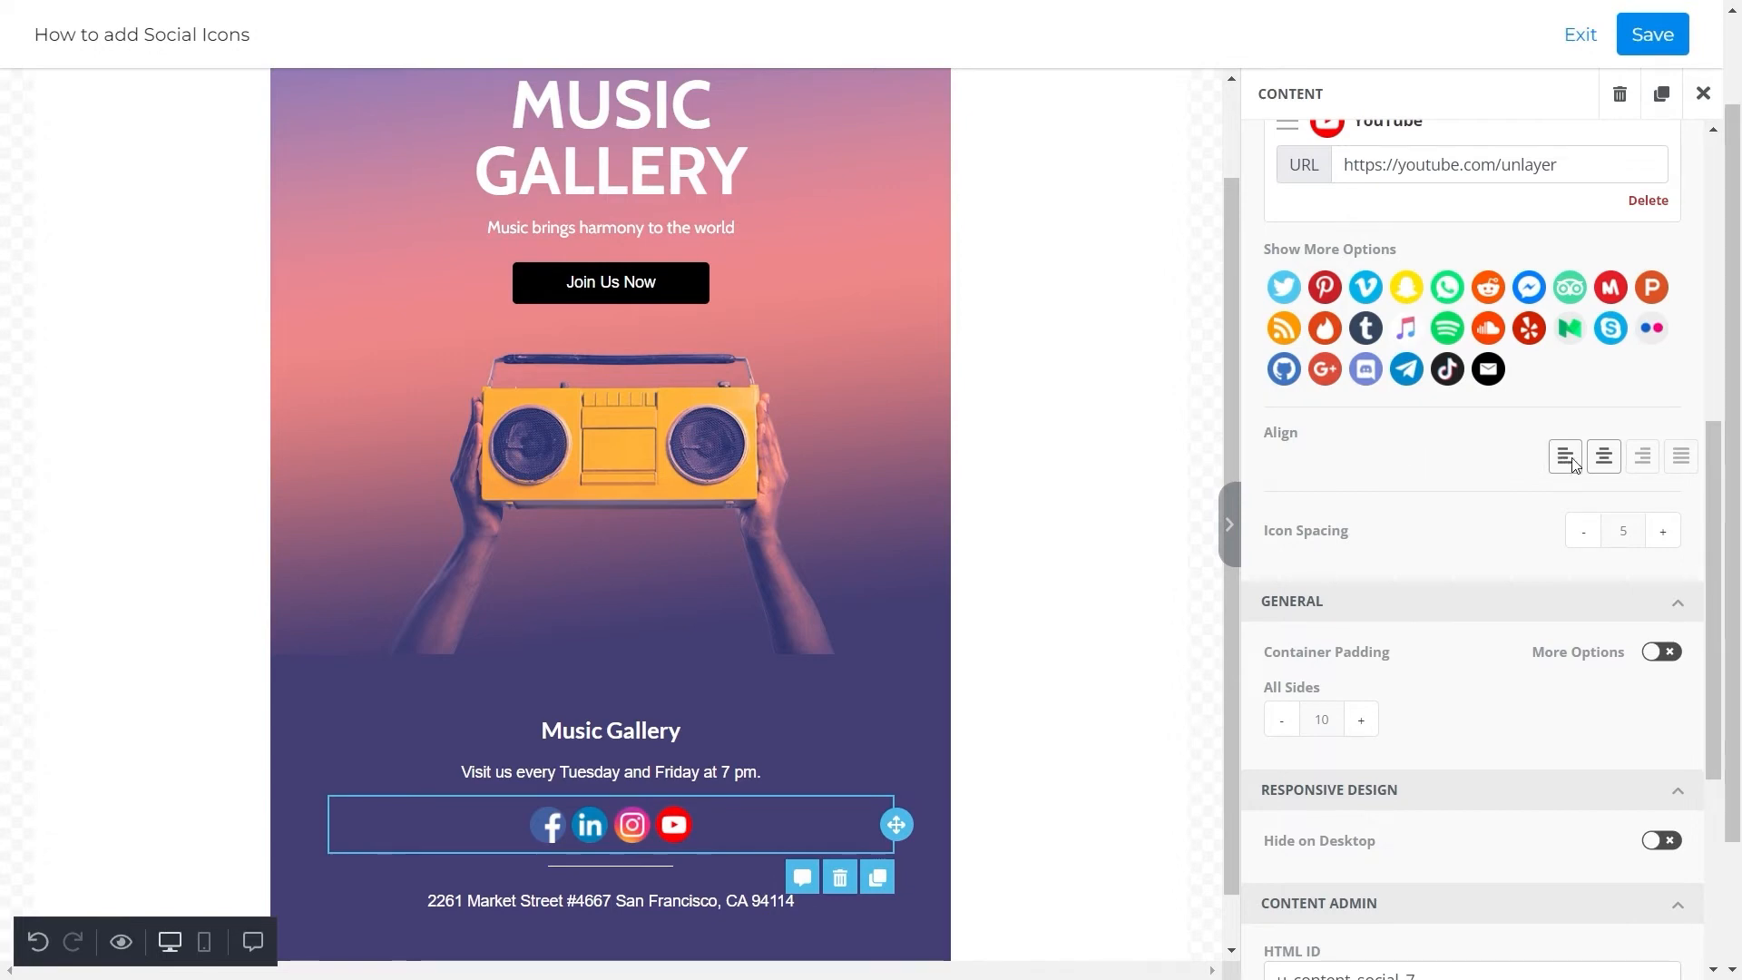
pyautogui.click(1603, 455)
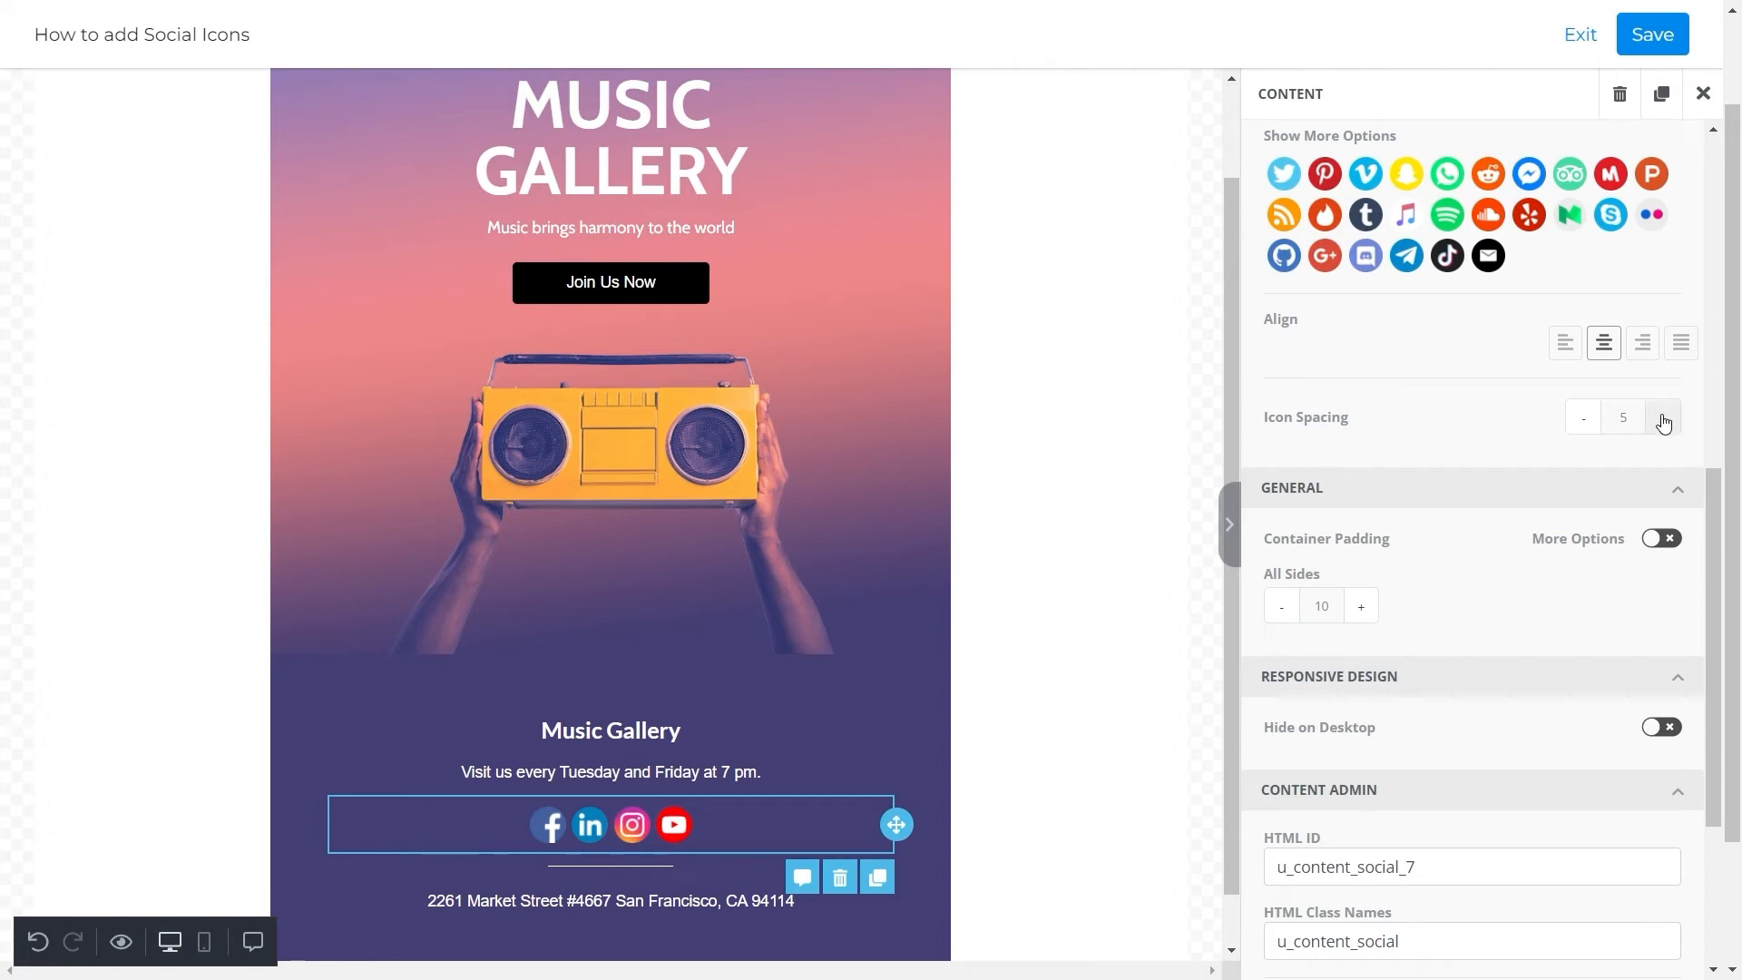
pyautogui.click(1662, 418)
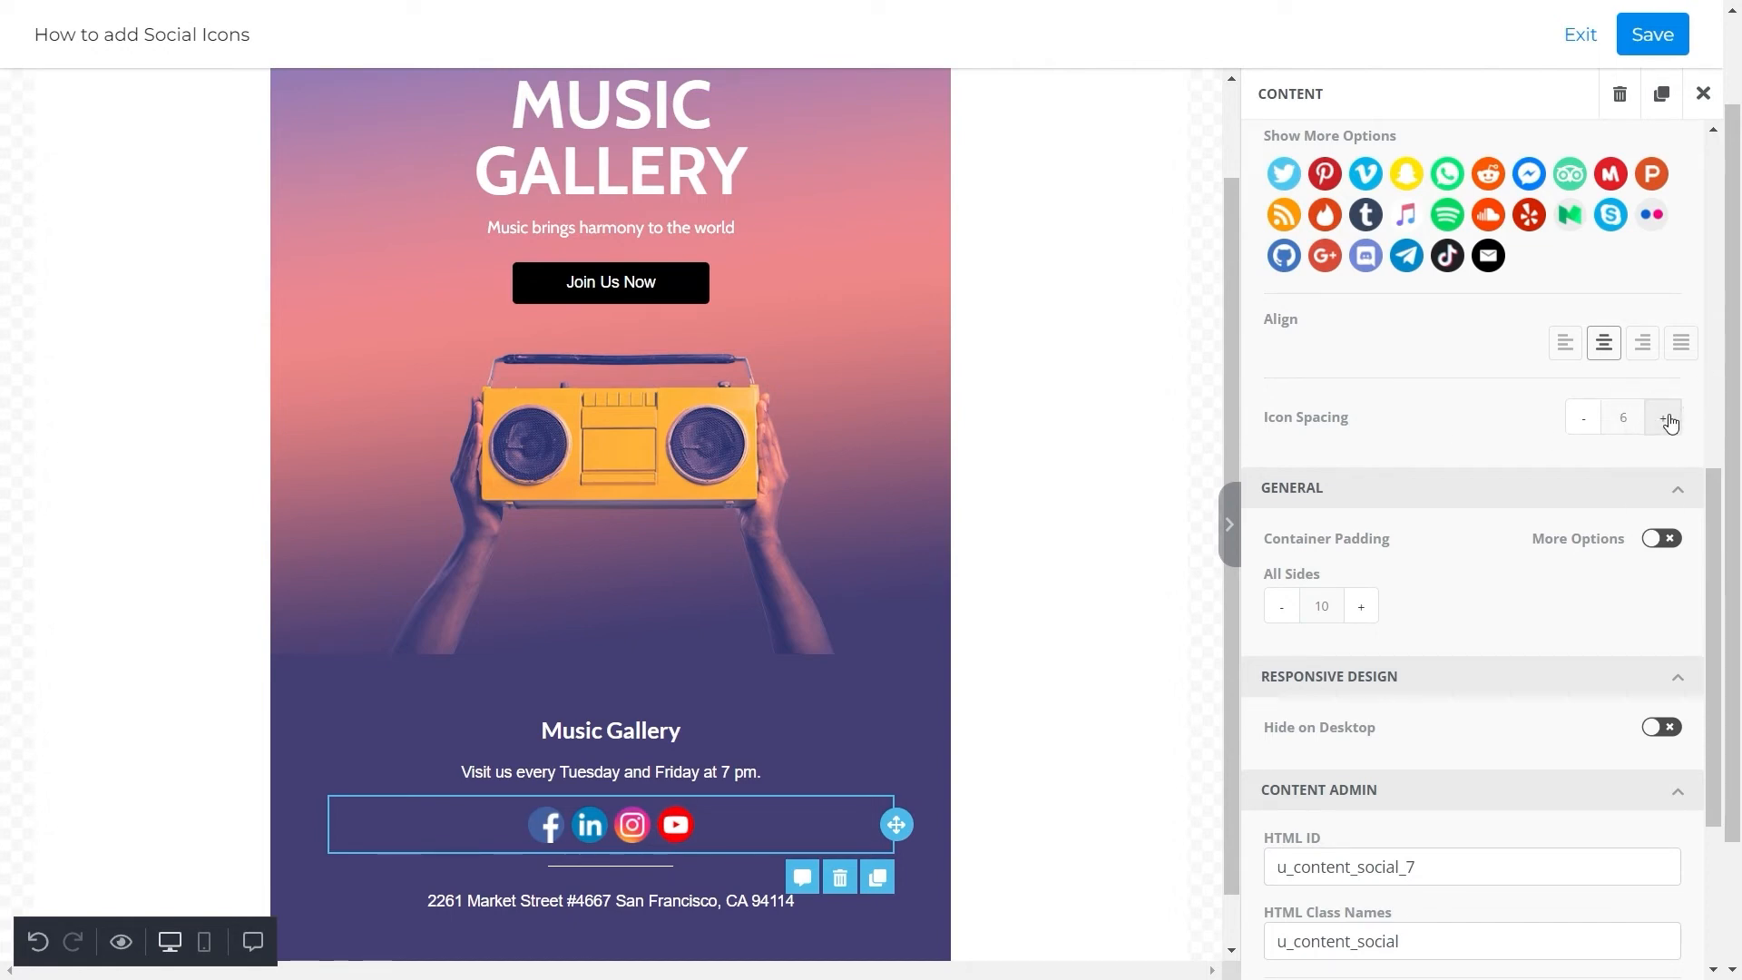
pyautogui.click(1662, 417)
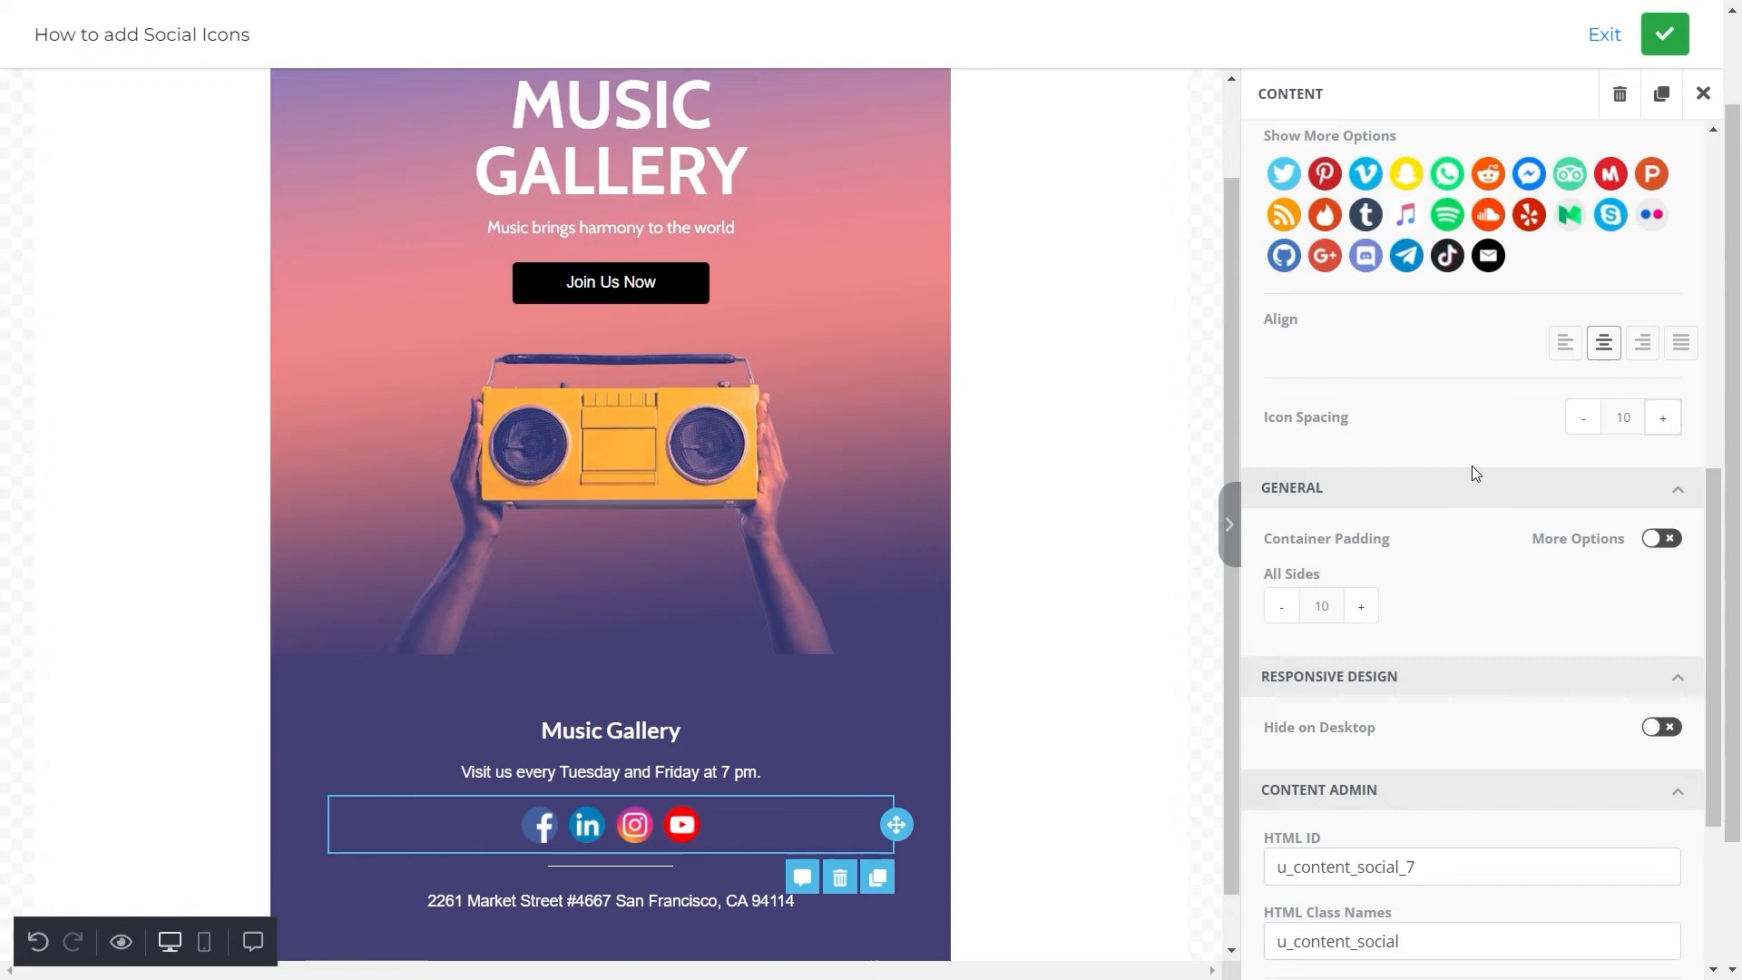
pyautogui.scroll(-3)
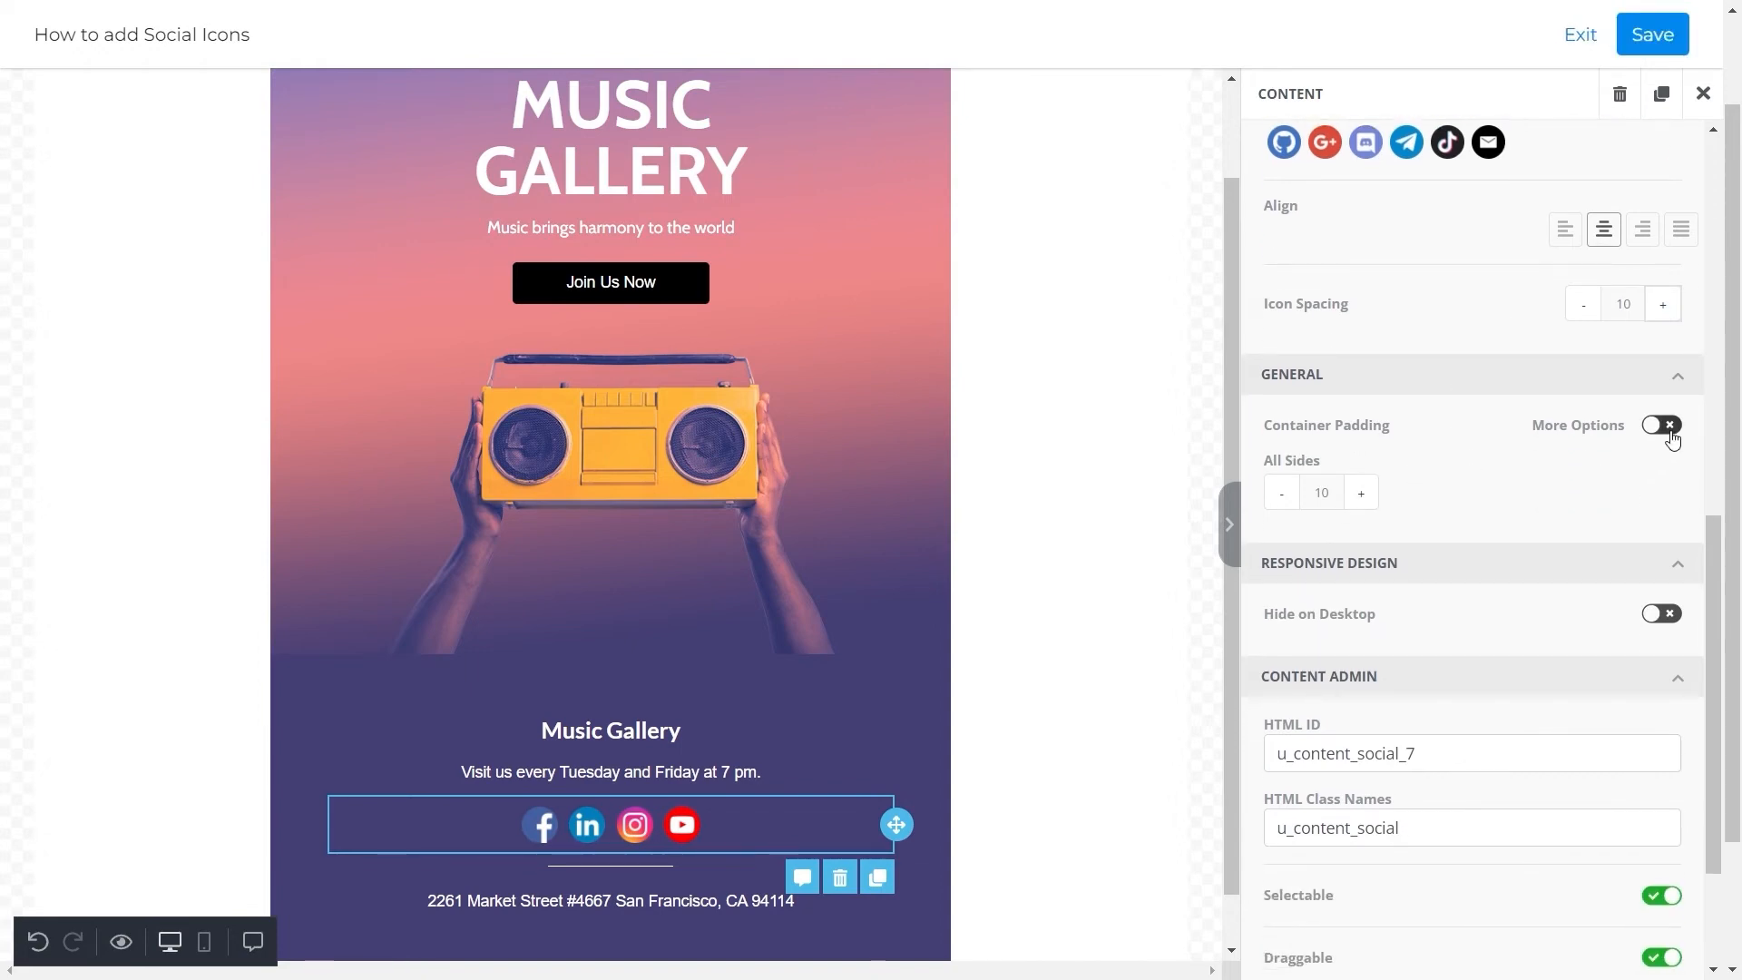
# - Expand Container Padding per-side options and switch the editor to mobile layout
pyautogui.click(1660, 425)
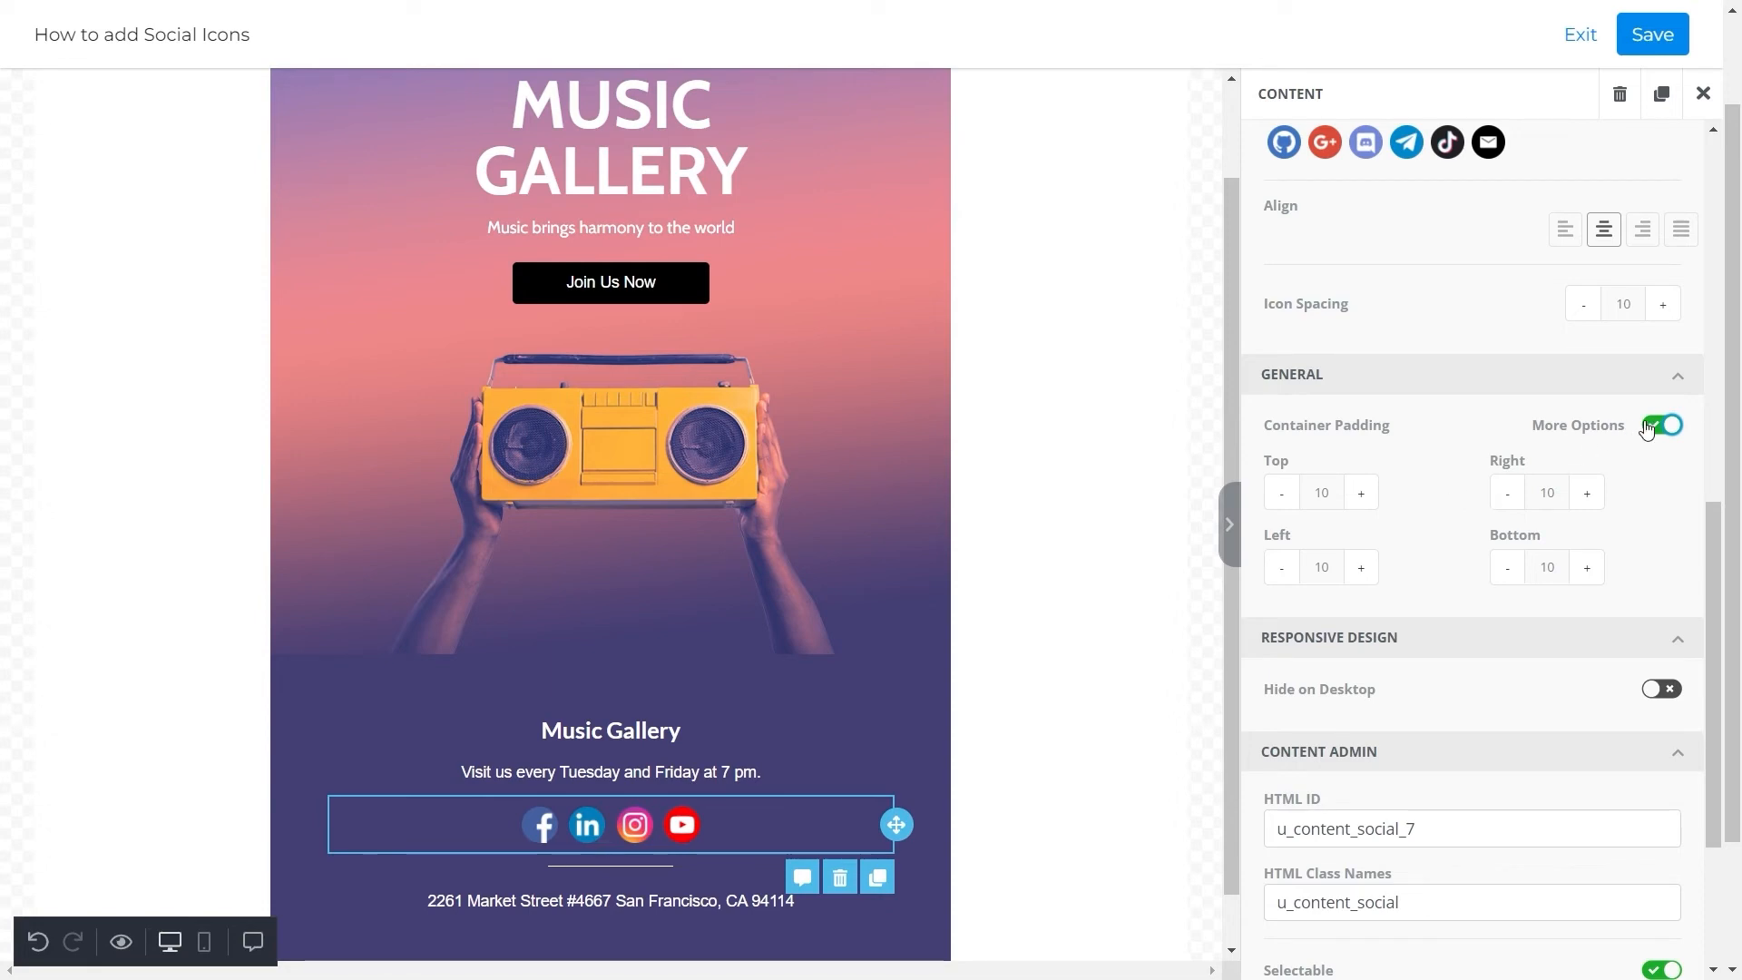
pyautogui.click(1660, 424)
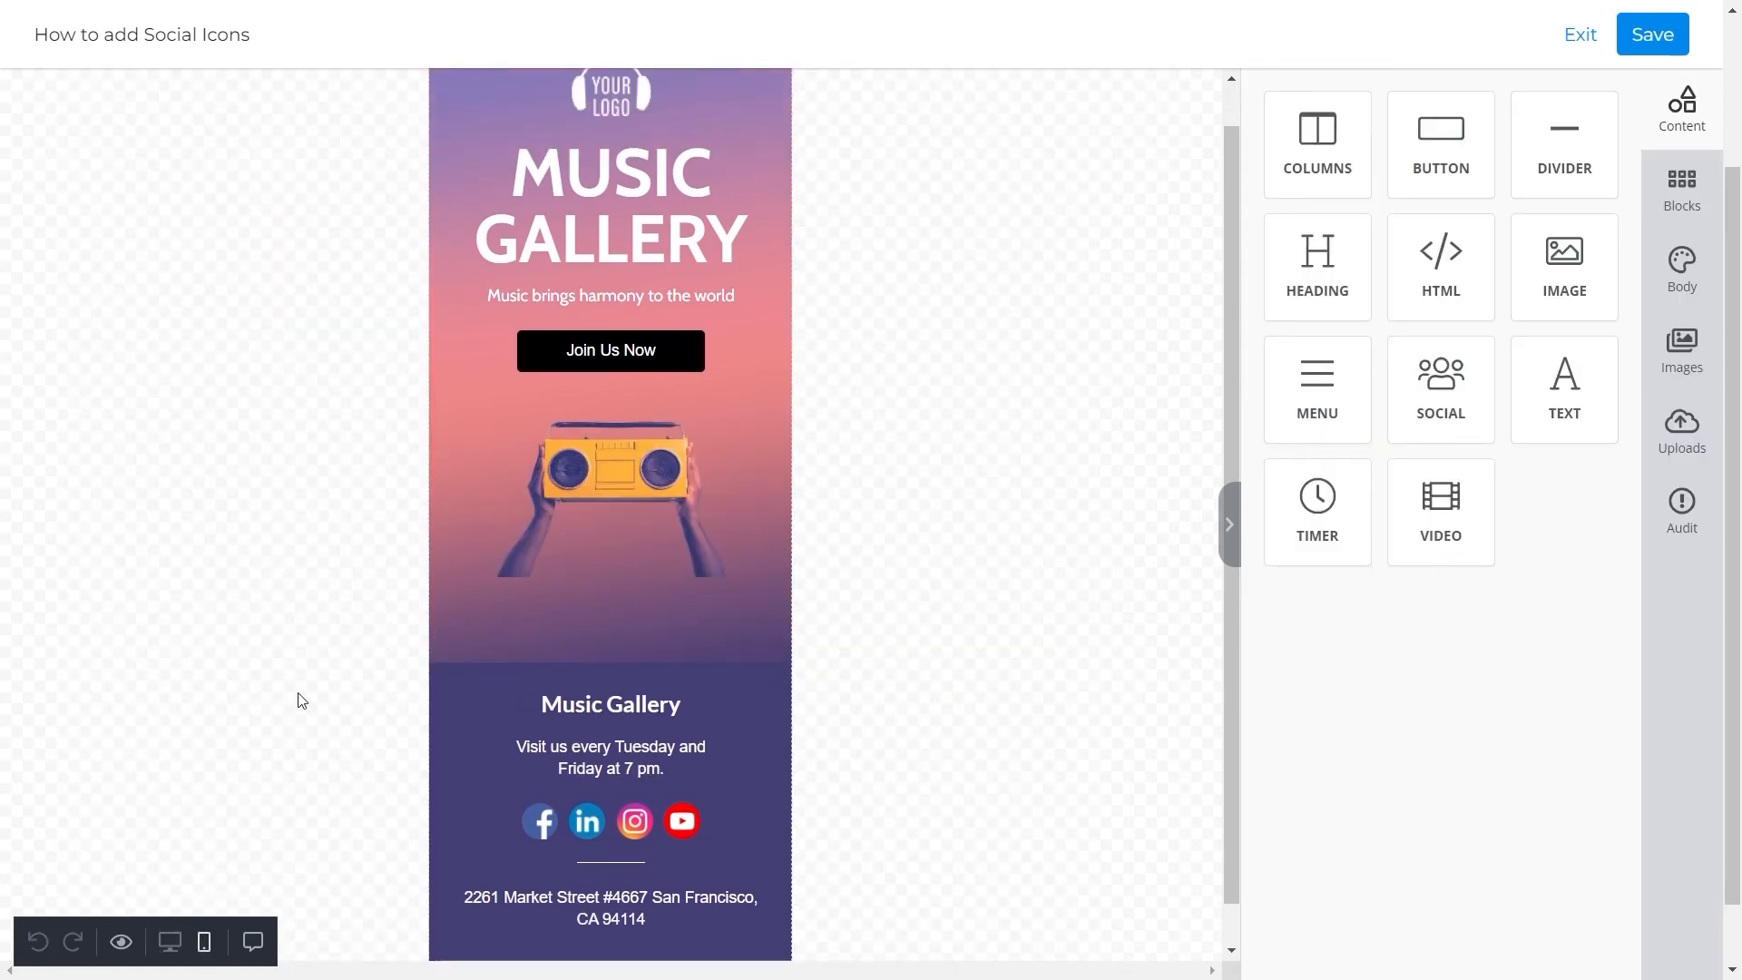
# - Inspect the Social block's mobile settings and return to the desktop layout
pyautogui.click(610, 820)
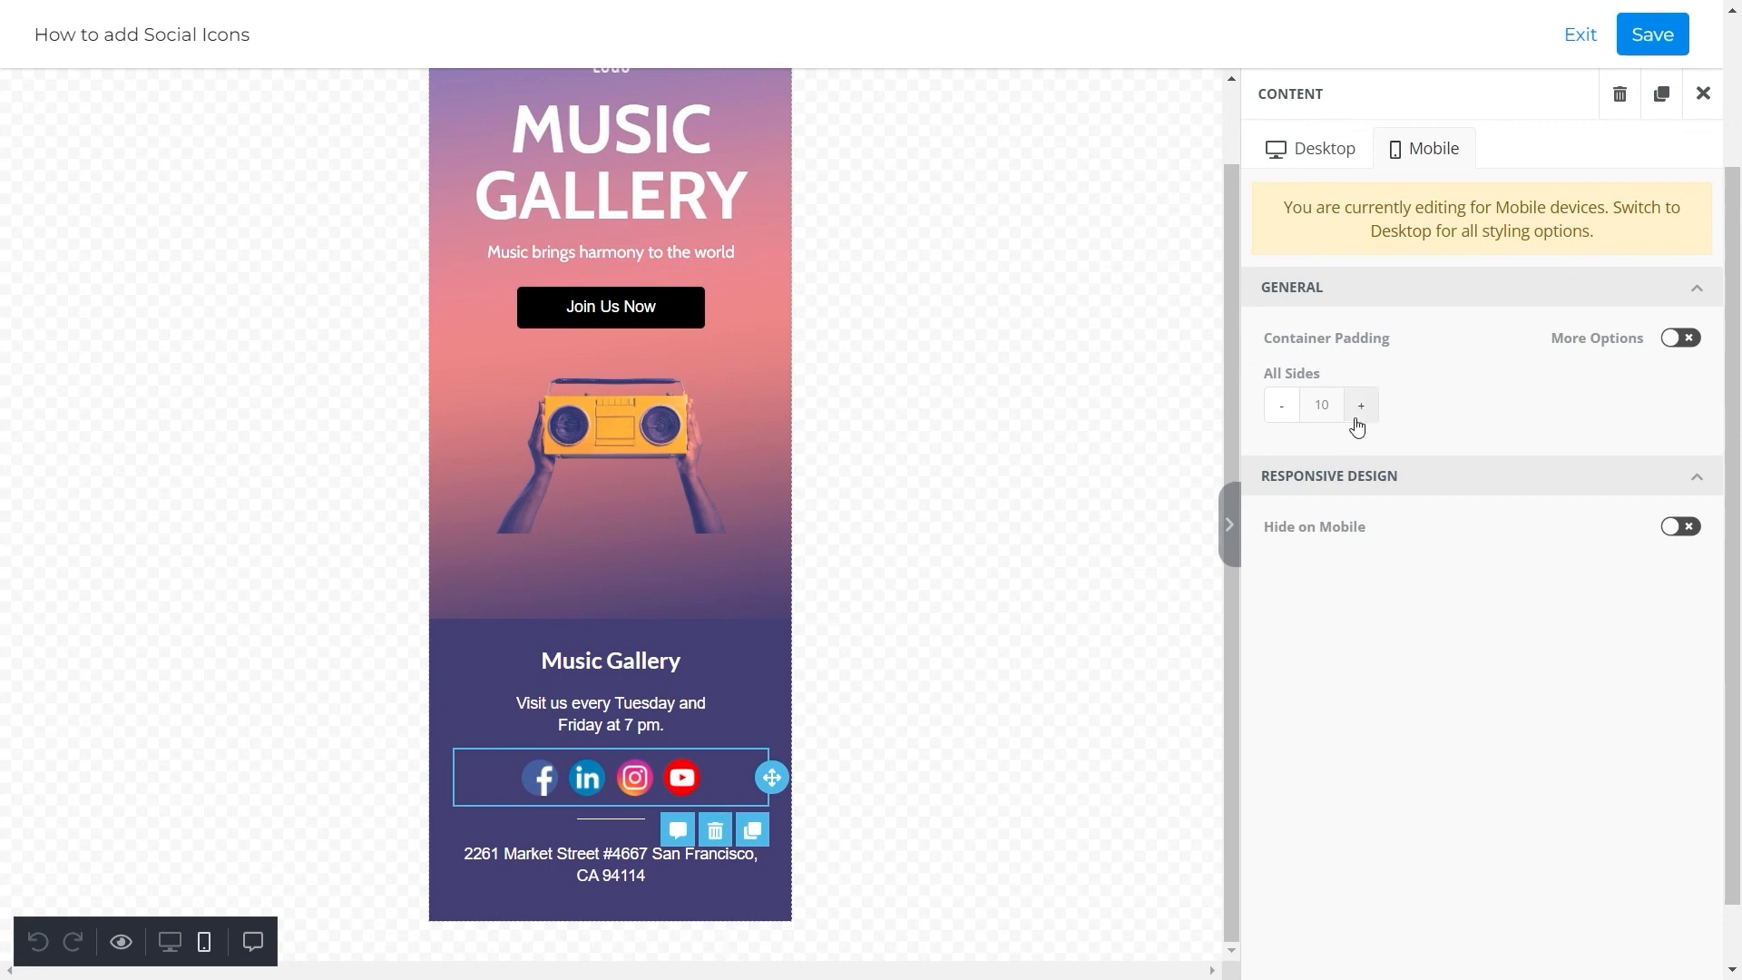
pyautogui.click(1319, 147)
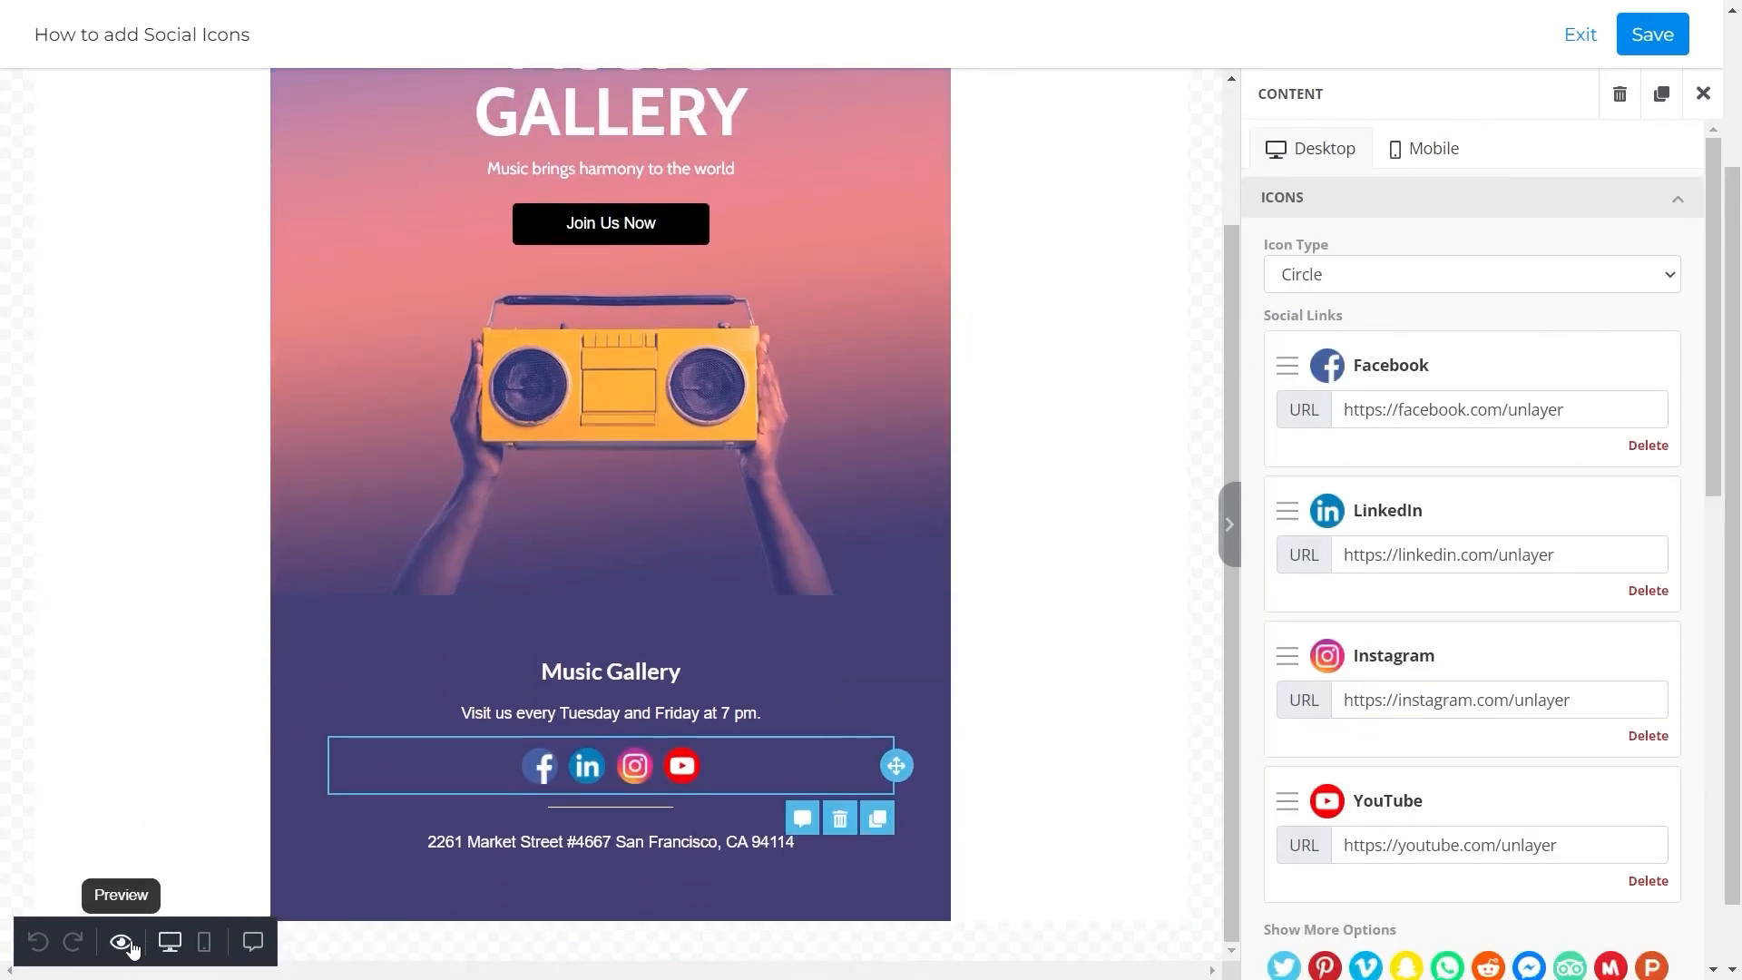
# - Check the email in Preview at desktop, tablet and desktop widths, scrolling to the footer icons
pyautogui.click(122, 942)
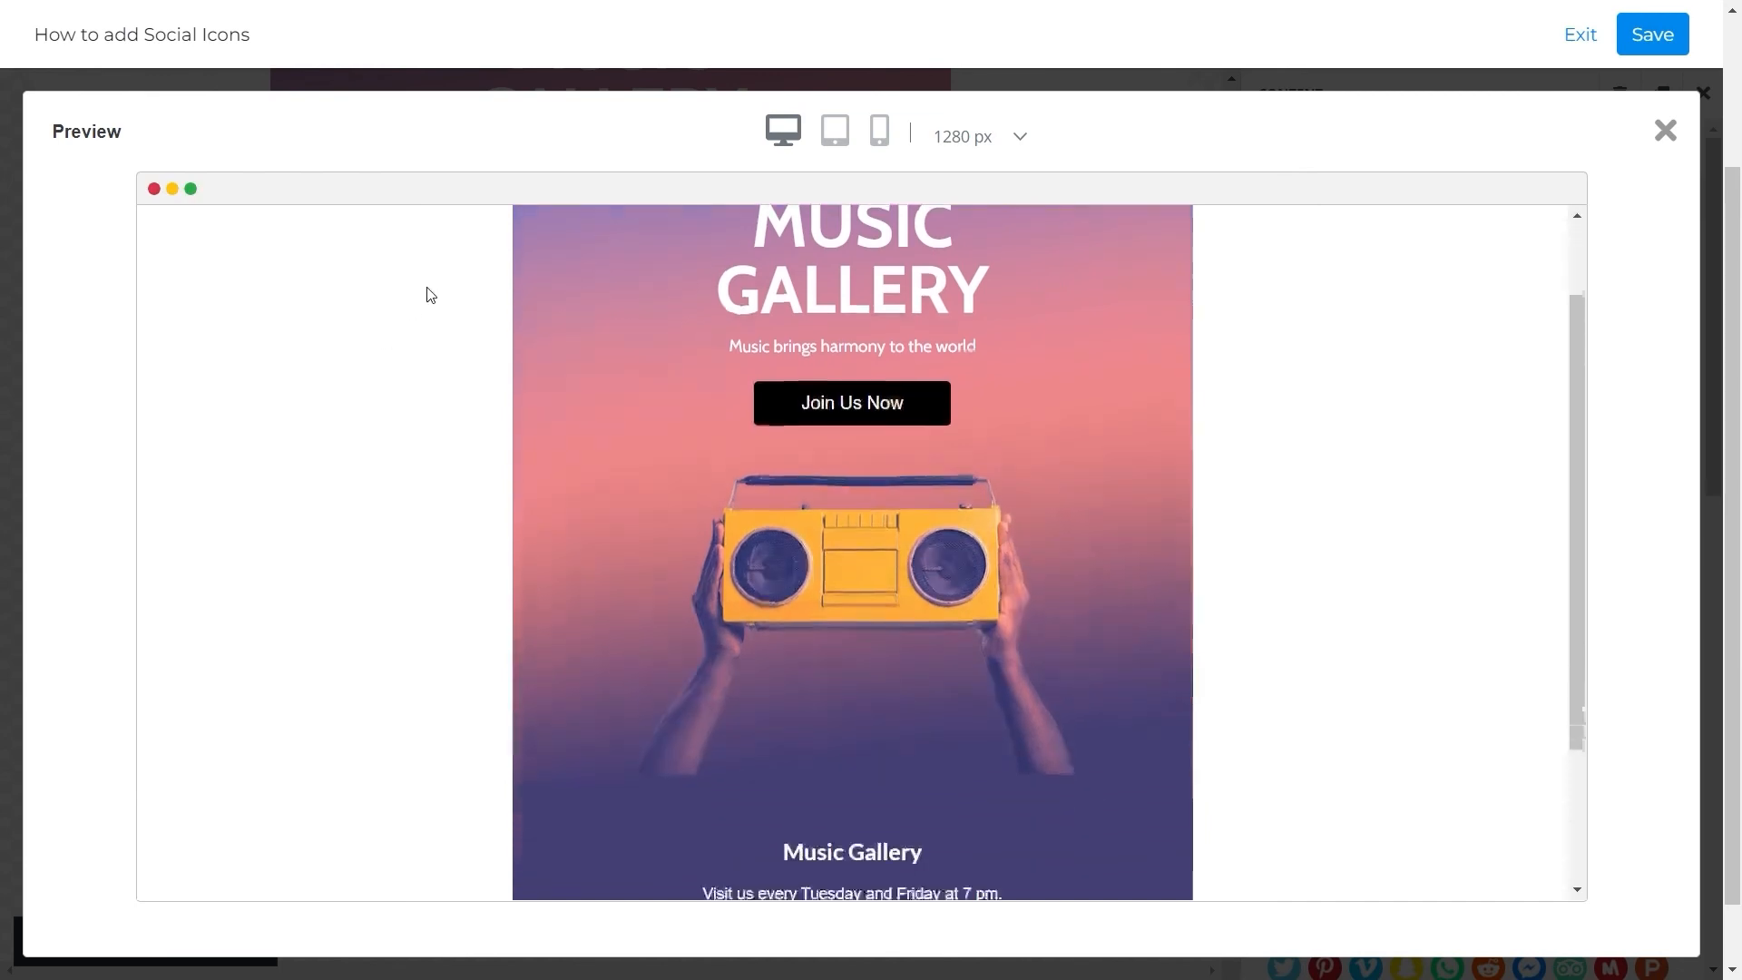
pyautogui.scroll(-3)
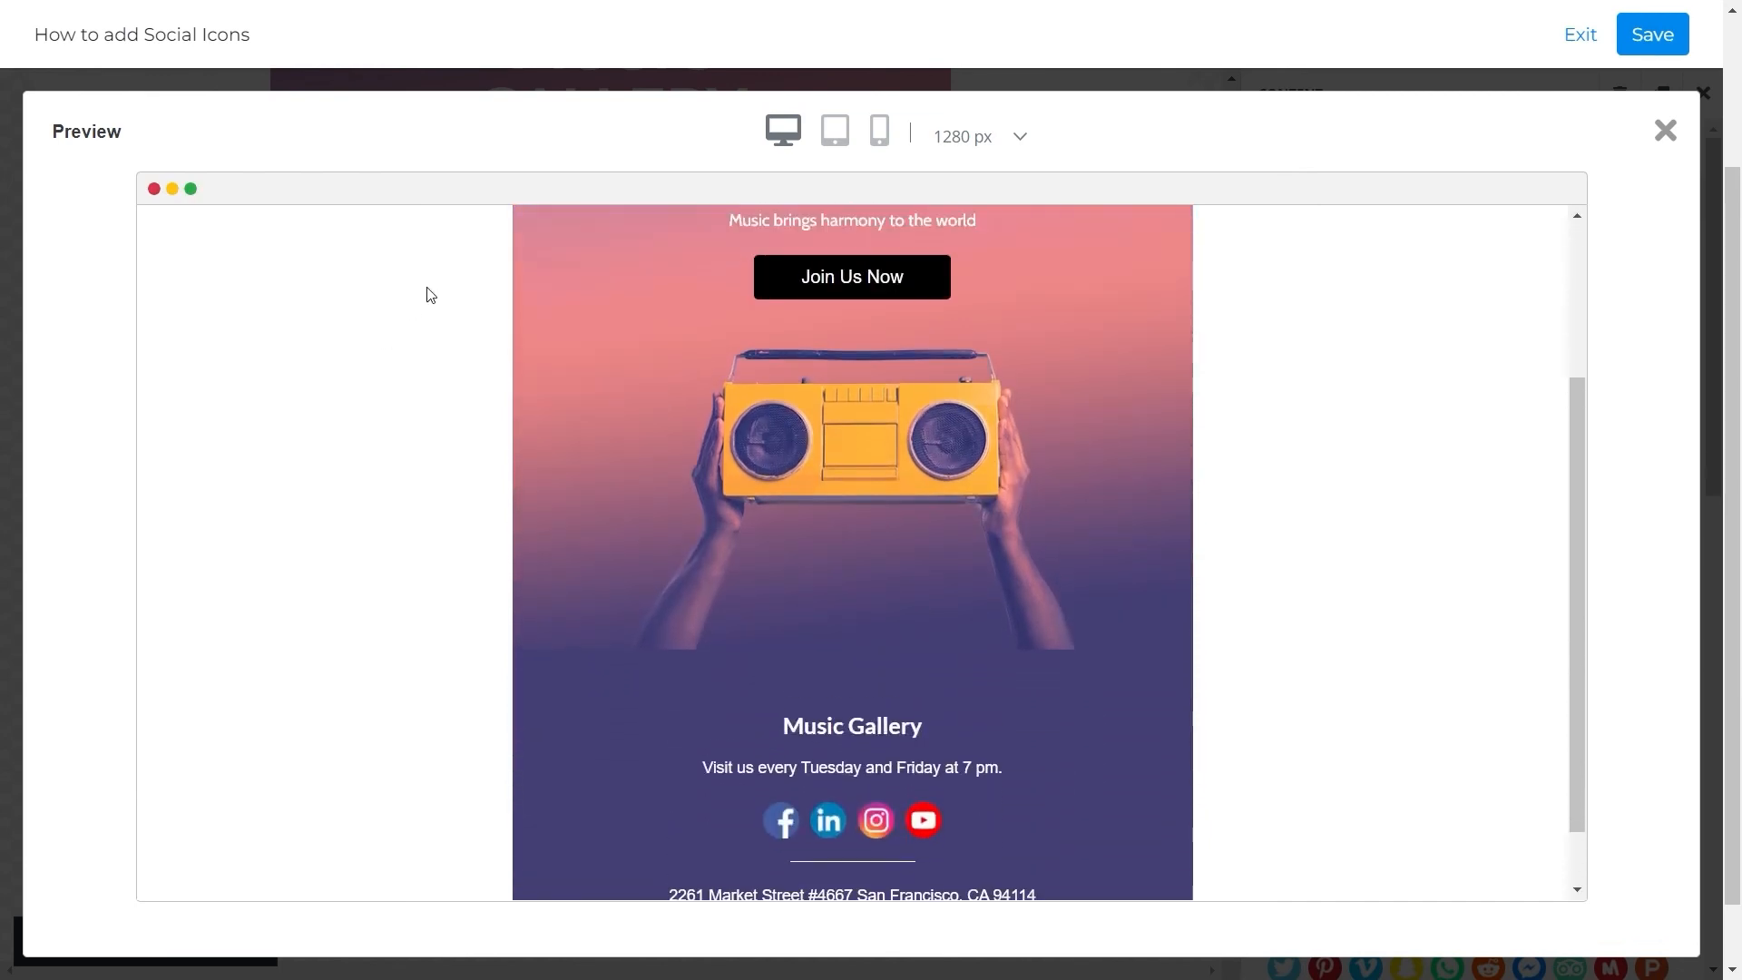
pyautogui.click(833, 131)
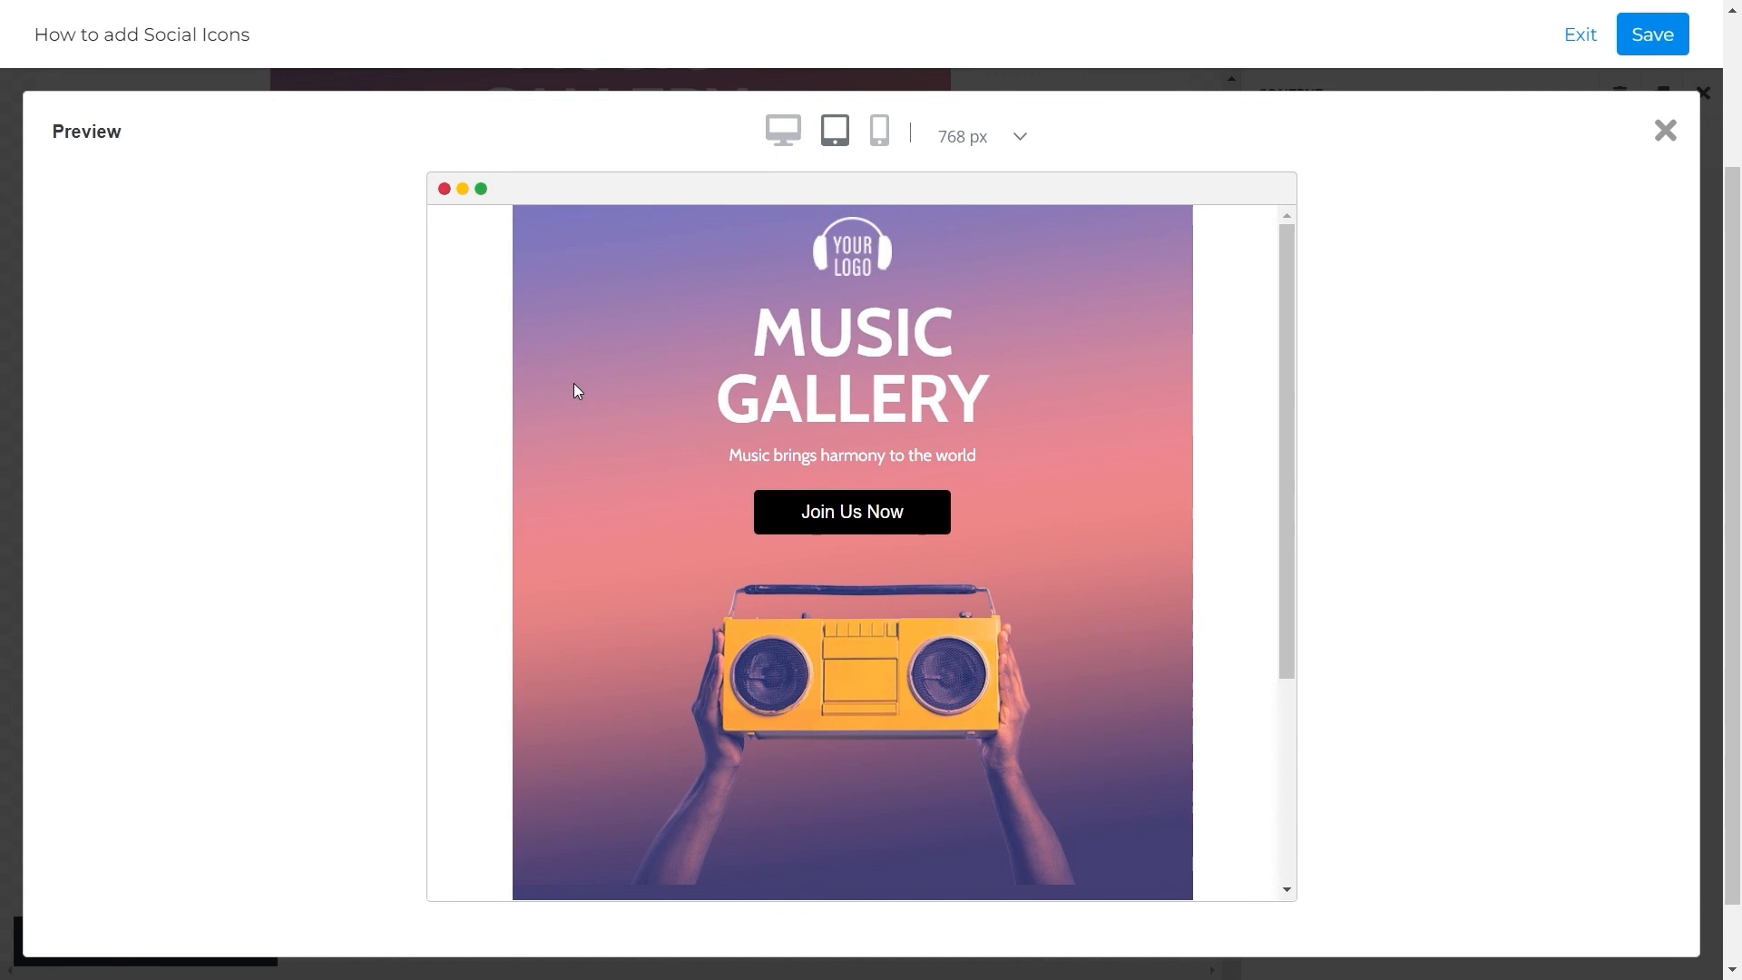
pyautogui.scroll(-3)
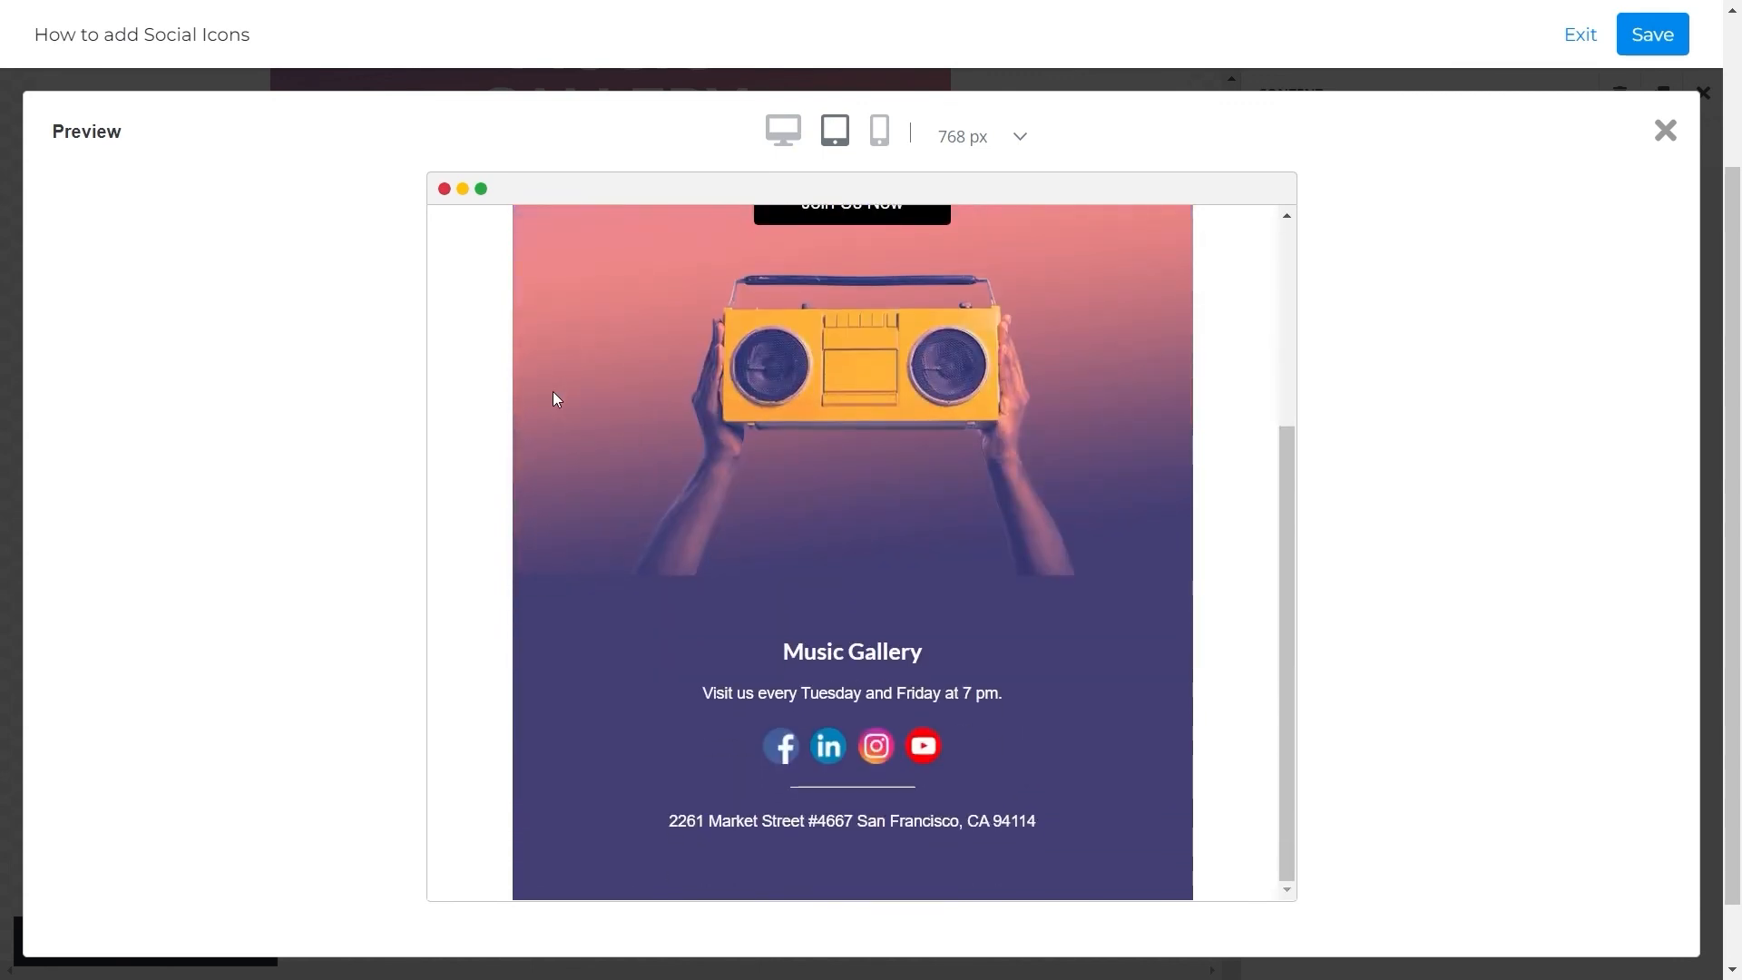
pyautogui.click(780, 131)
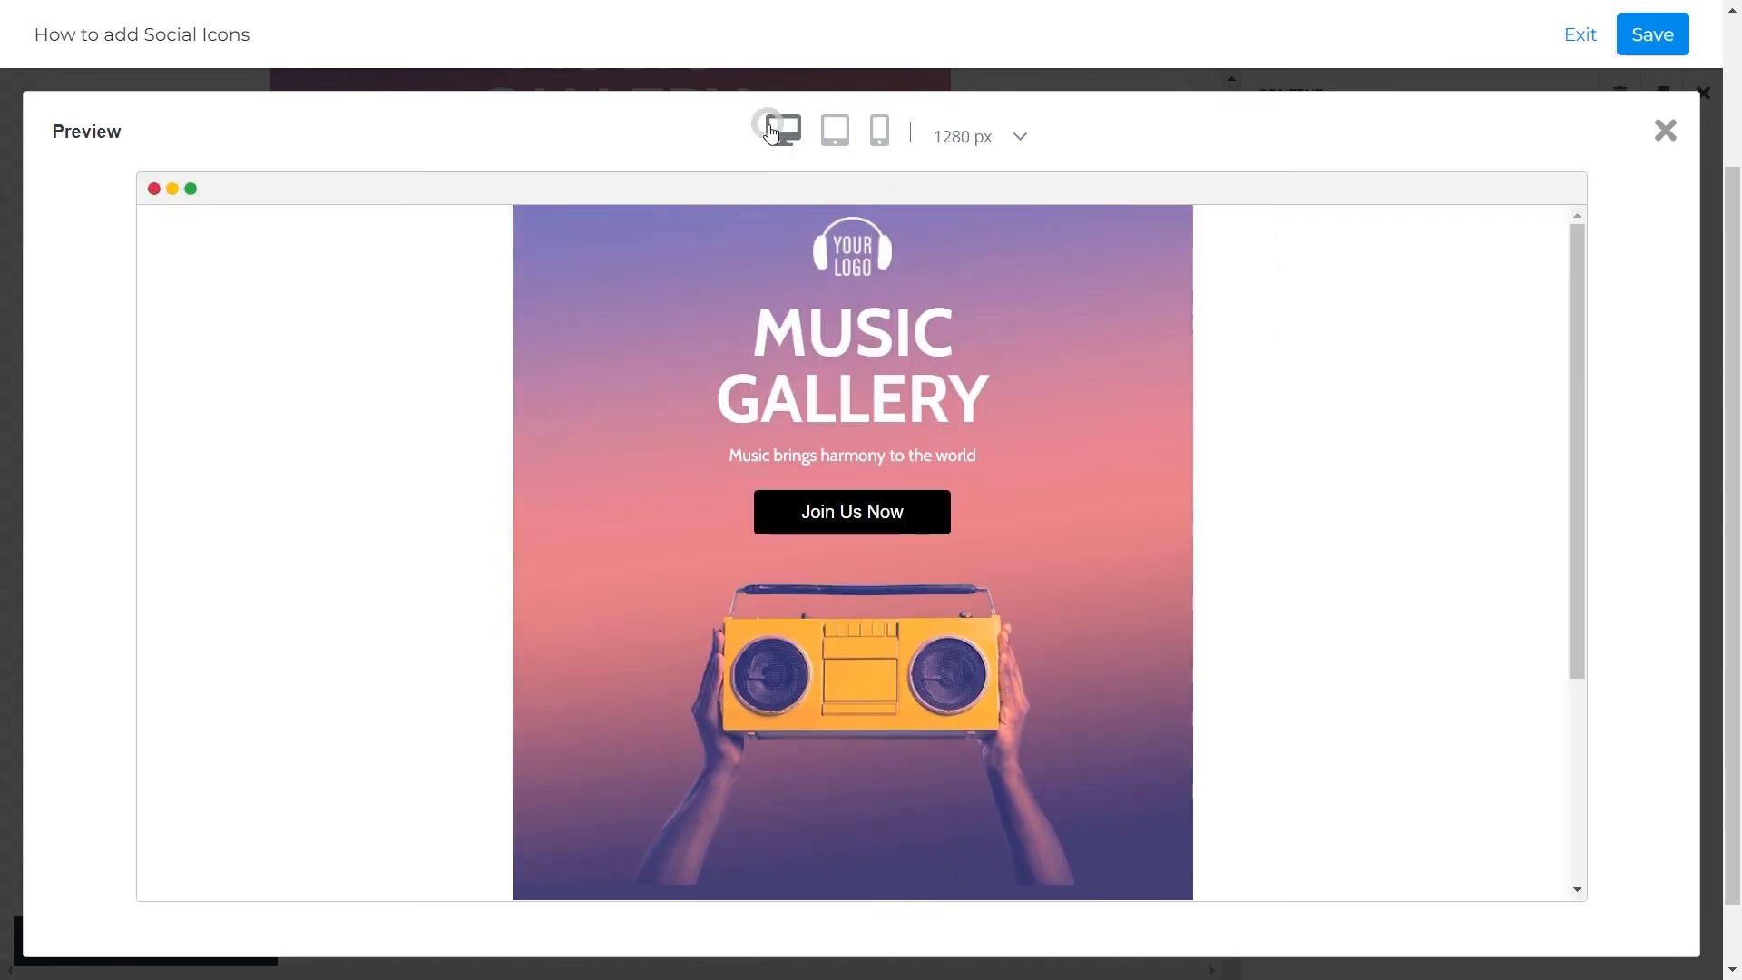